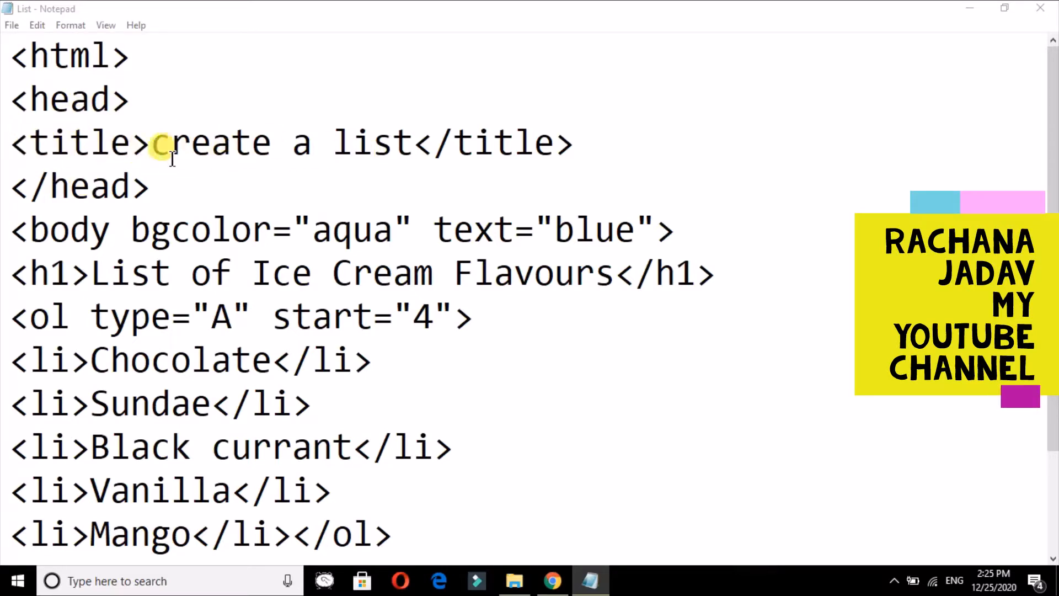
Delete the <ol type="A" start="4"> opening line and the </ol> tag after Mango.
key("Backspace")
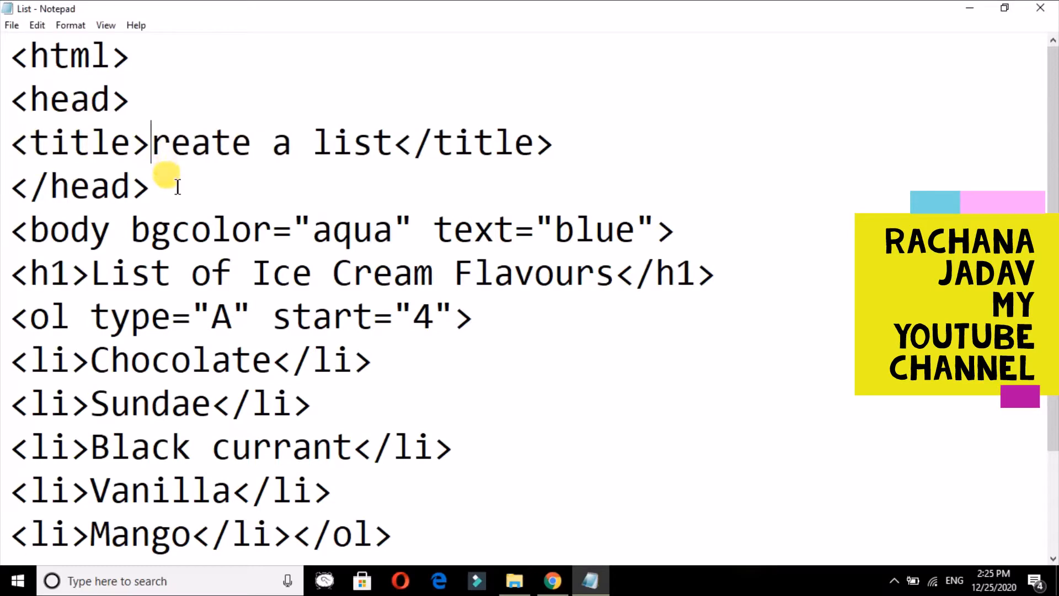
type("C")
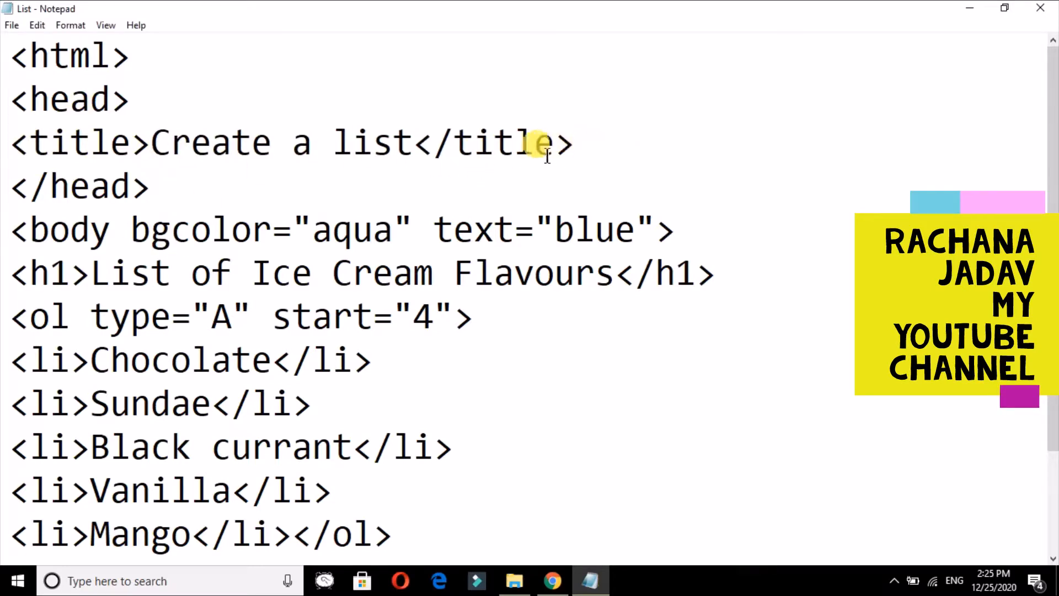
mouse_move(24, 186)
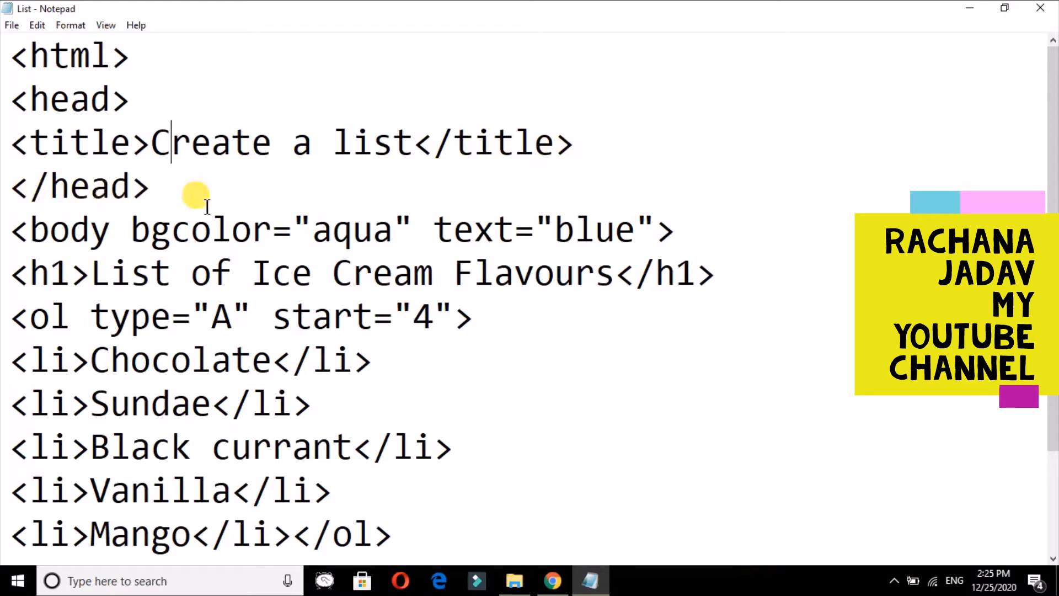
mouse_move(135, 244)
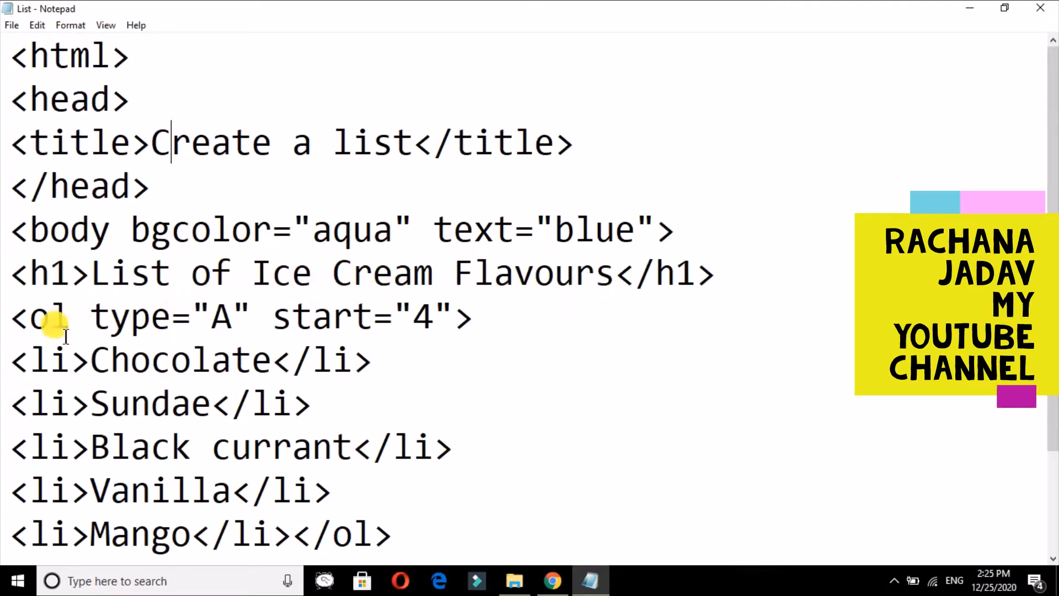
left_click(12, 316)
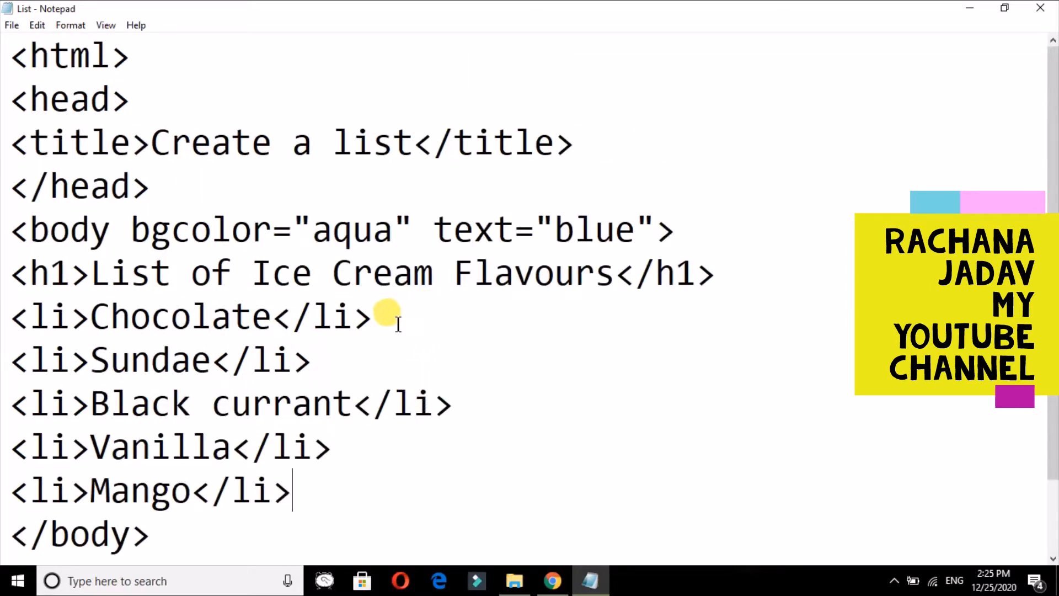
left_click(11, 24)
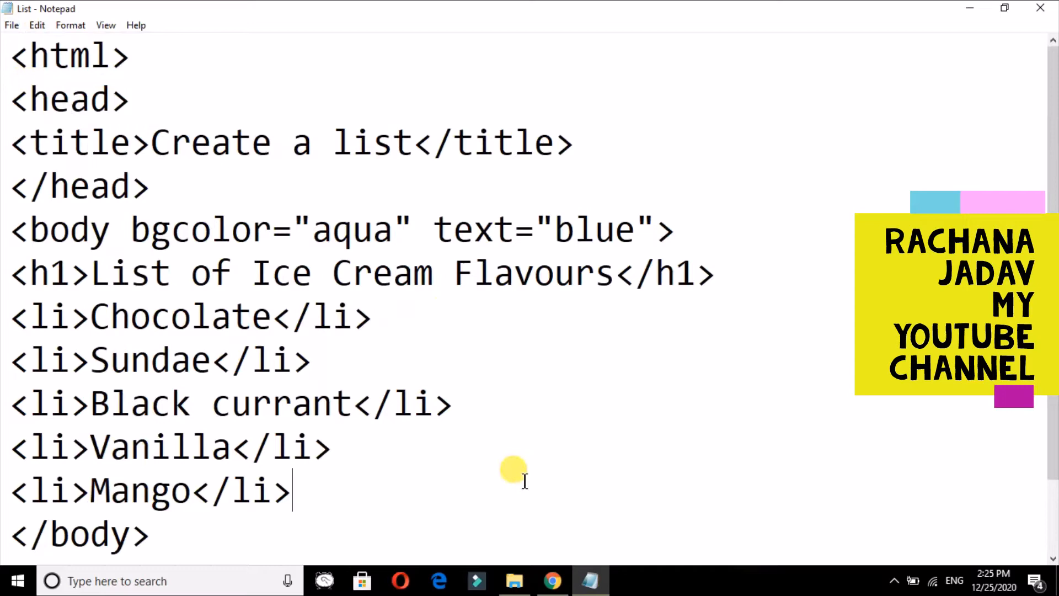
scroll("down", 3)
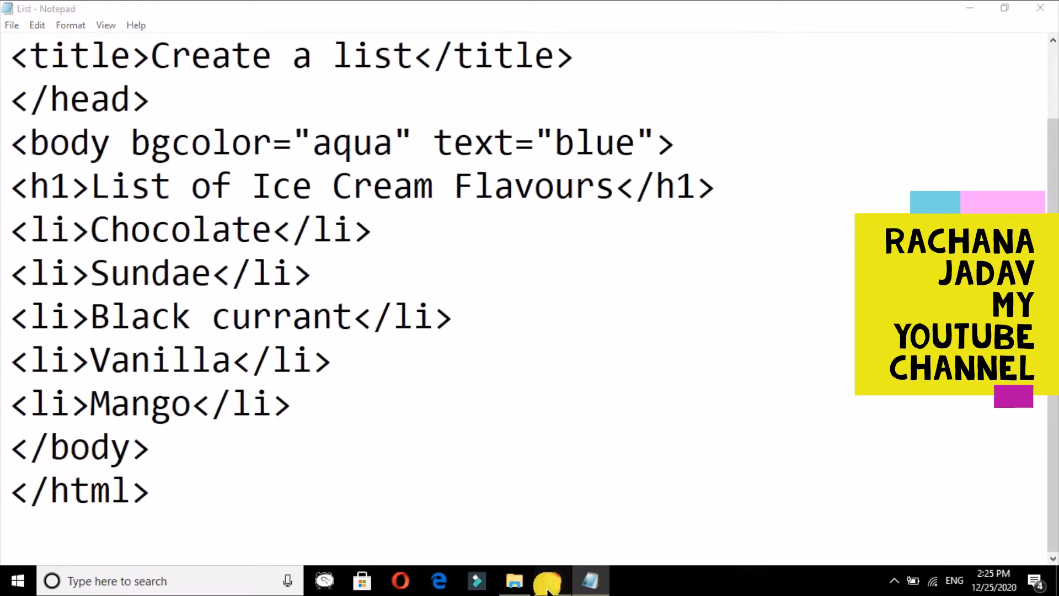
left_click(552, 581)
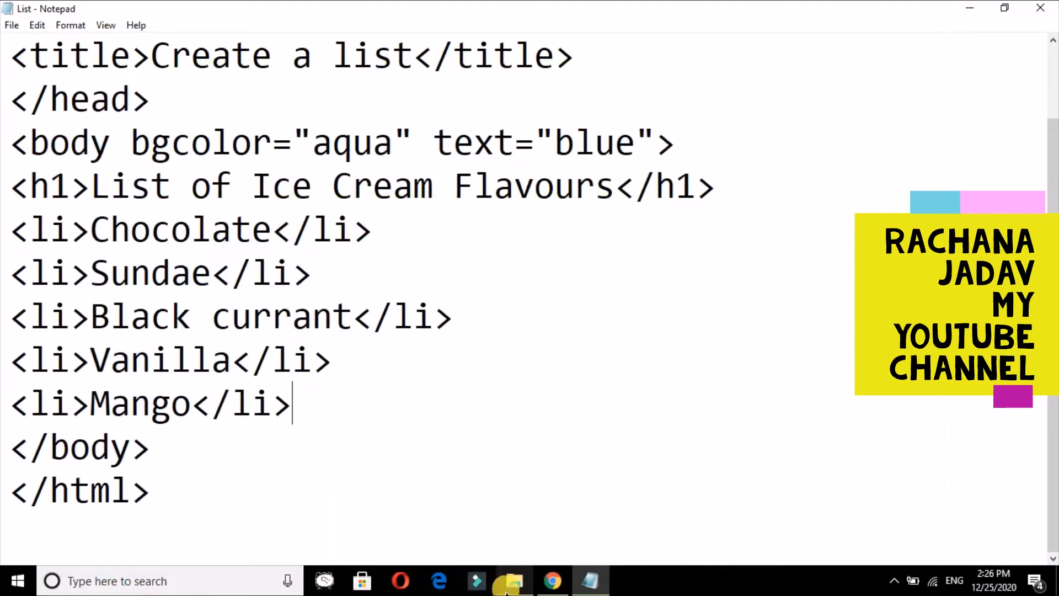
Open List.html from the Documents folder with Google Chrome via File Explorer.
left_click(508, 581)
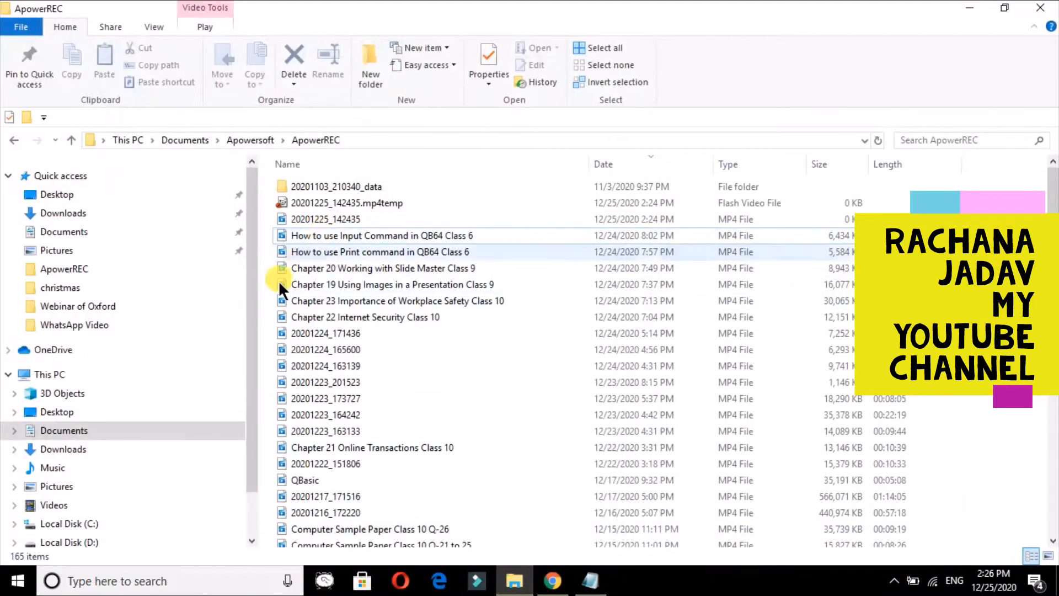
left_click(63, 231)
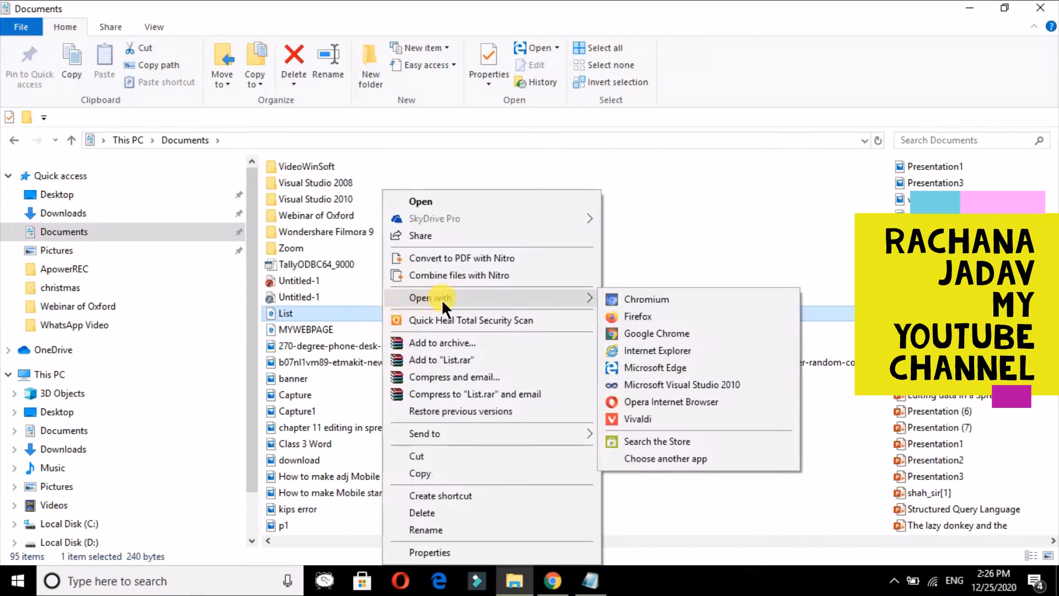
left_click(656, 334)
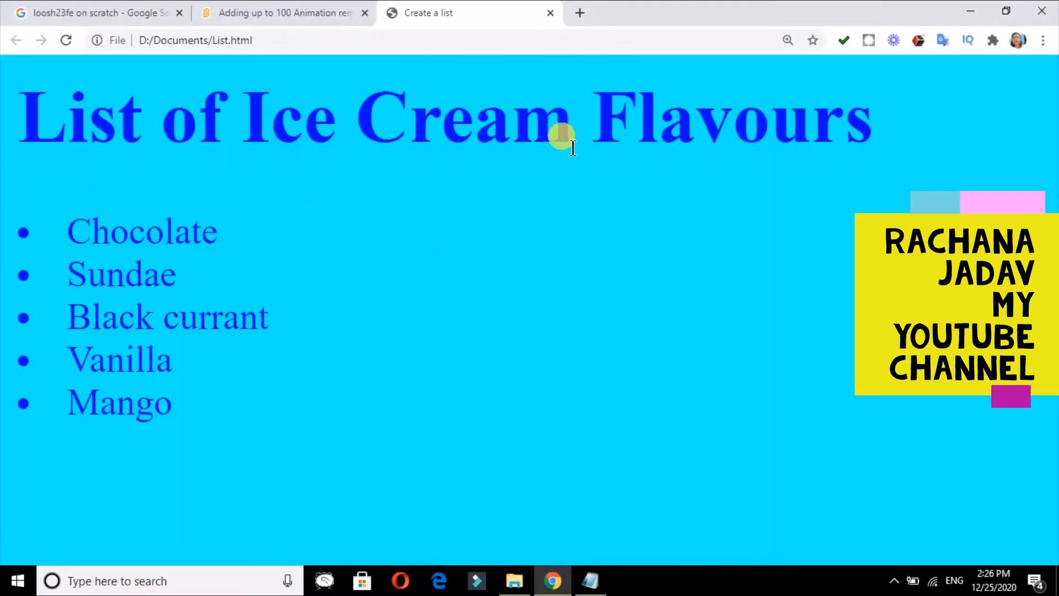
mouse_move(189, 264)
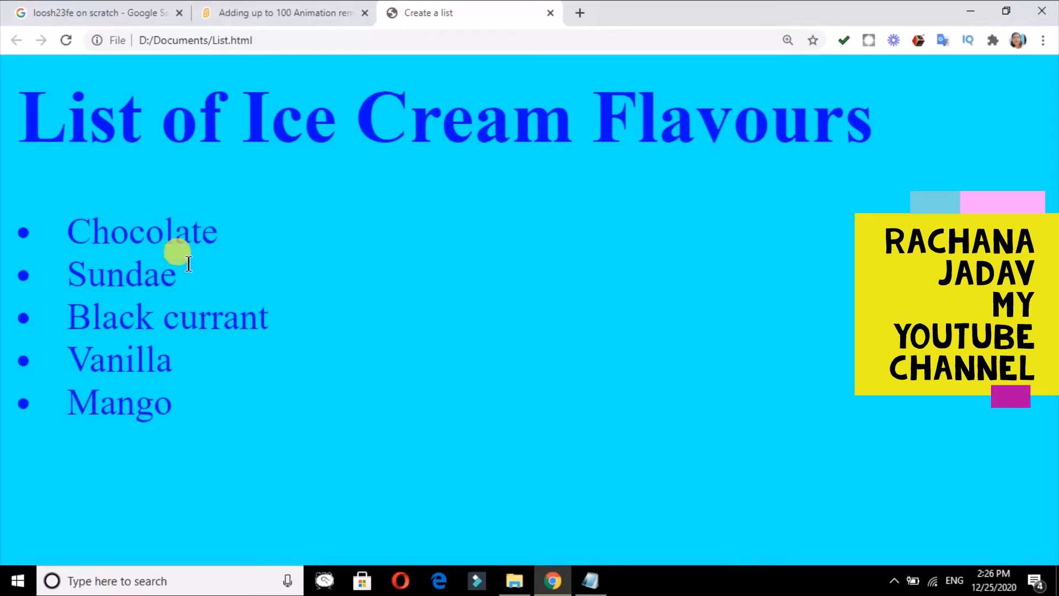
mouse_move(132, 448)
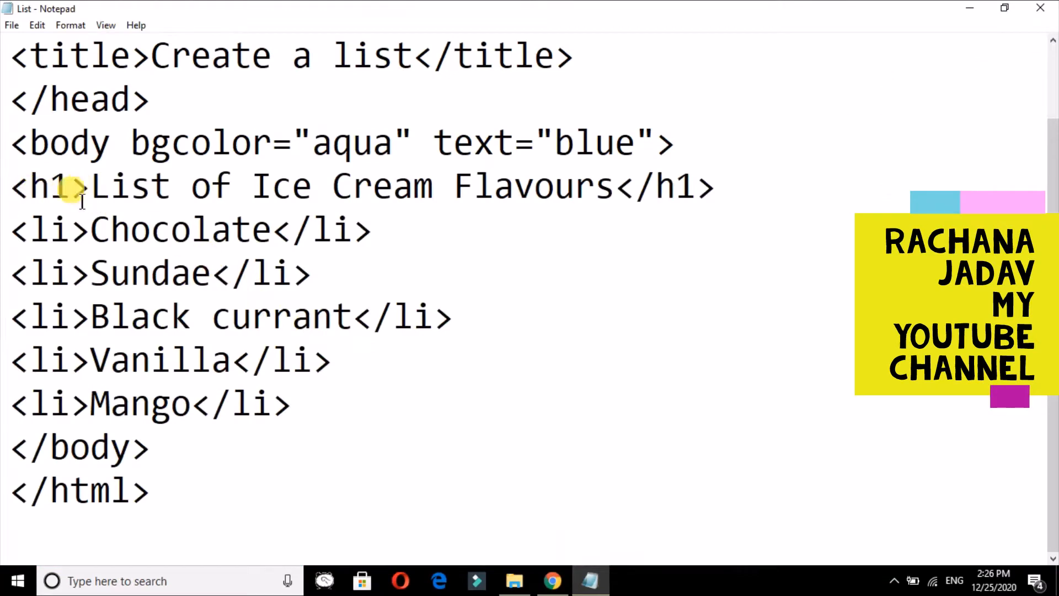
Add <ul> on a new line after </h1> and </ul> after Mango, then view in Chrome.
left_click(716, 186)
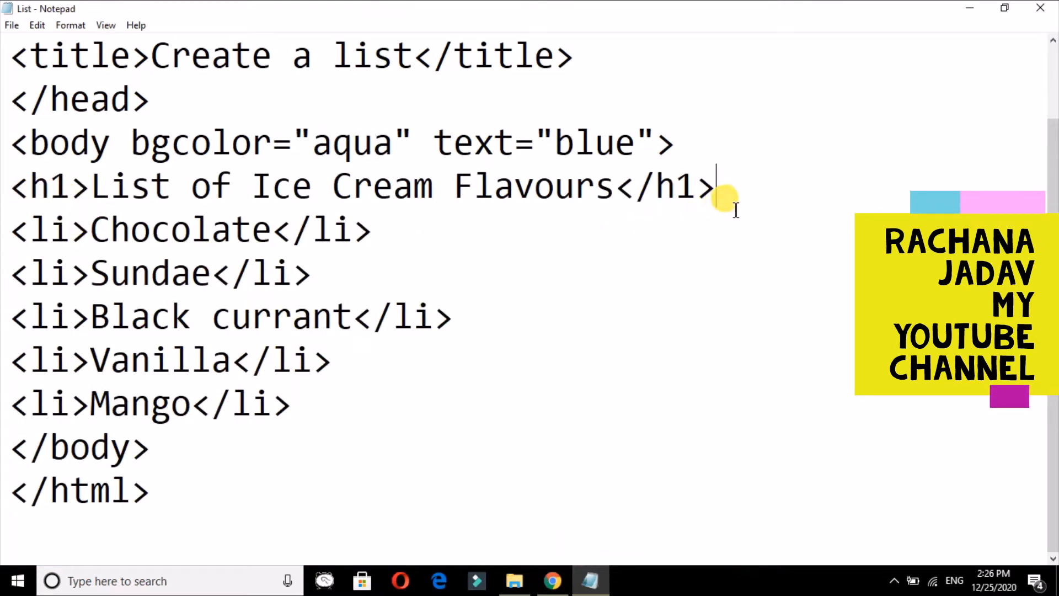
key("Enter")
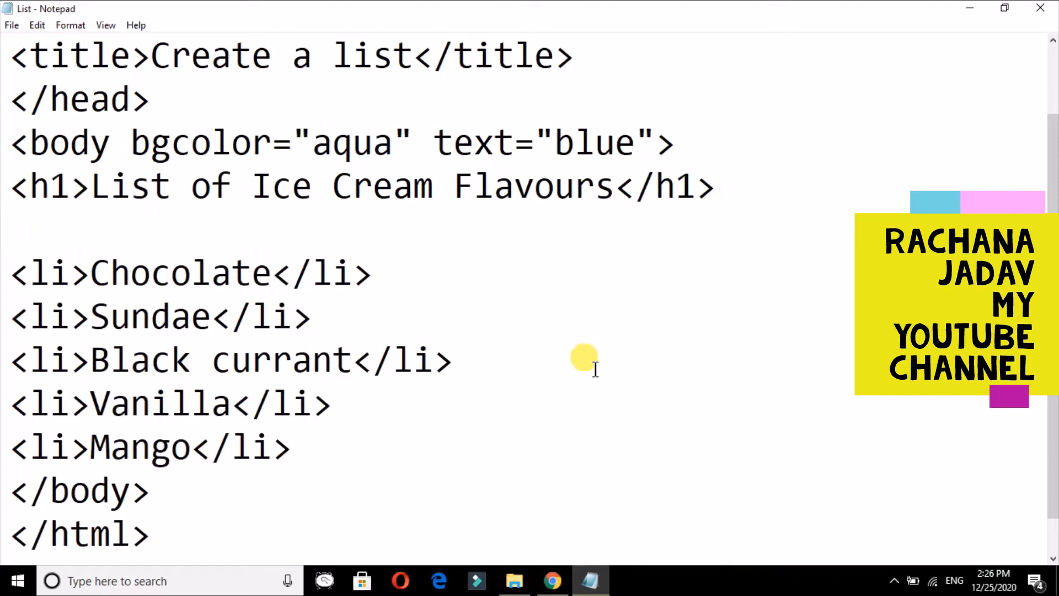
type("<ul")
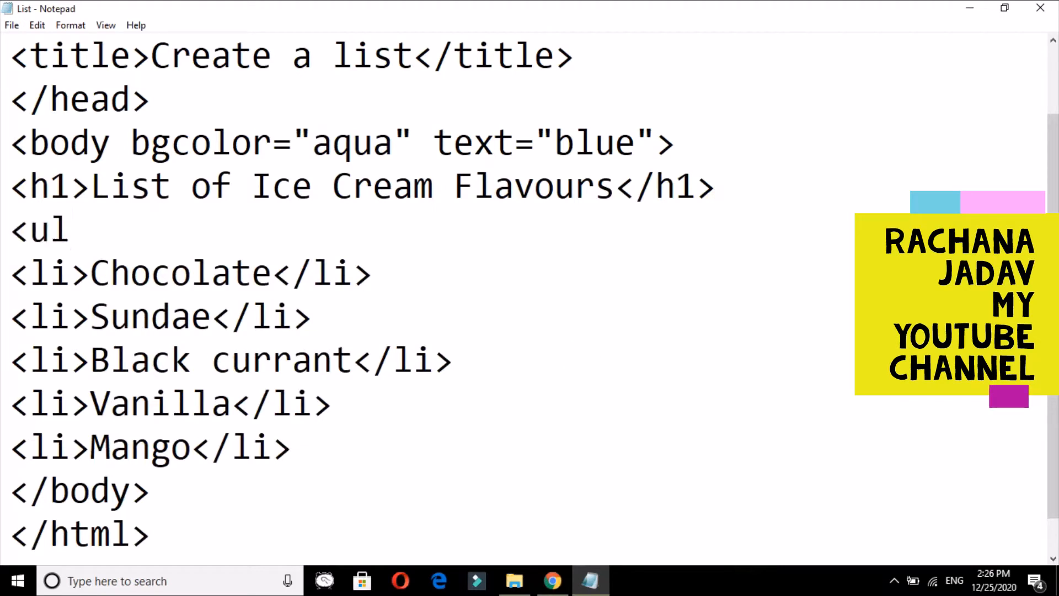
type(">")
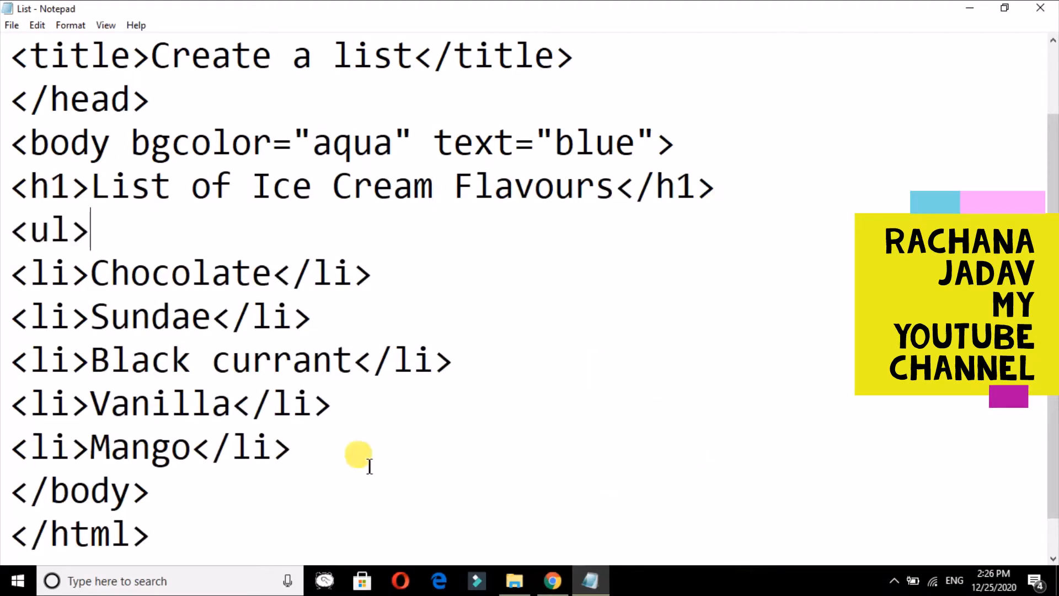
type("<")
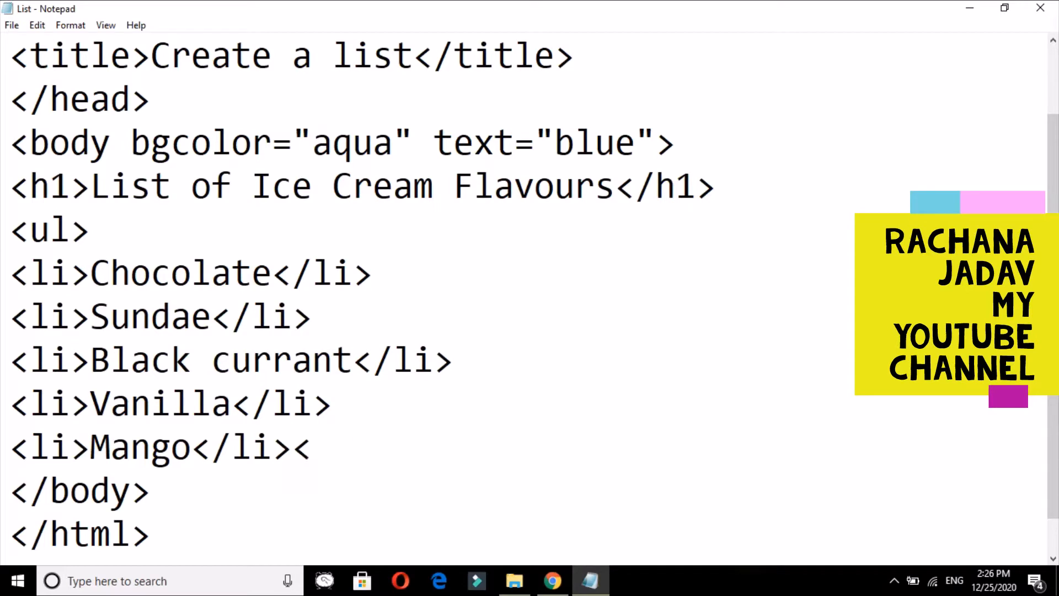
type("ul>")
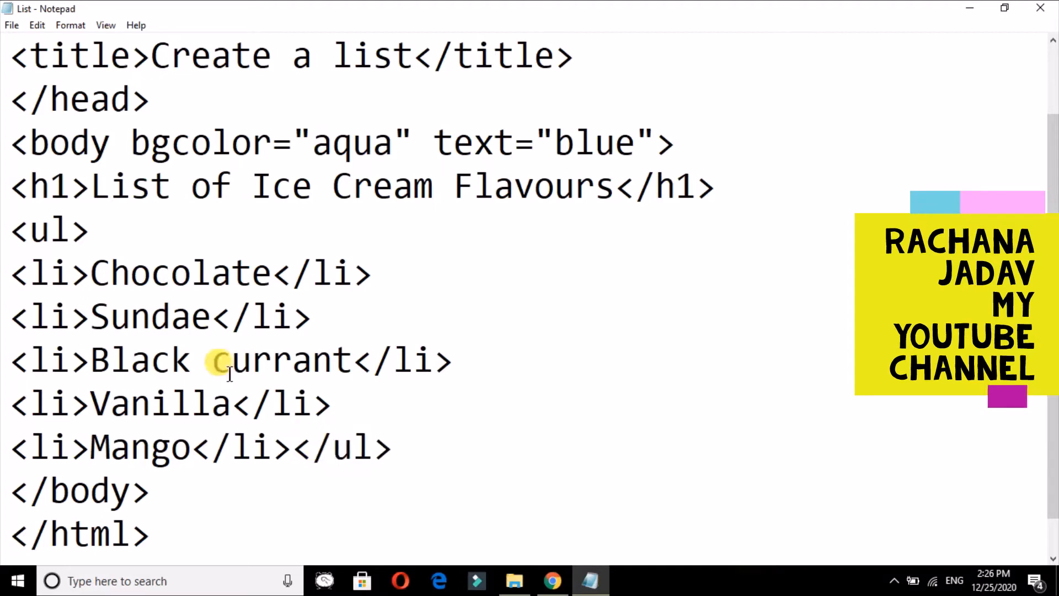
left_click(11, 25)
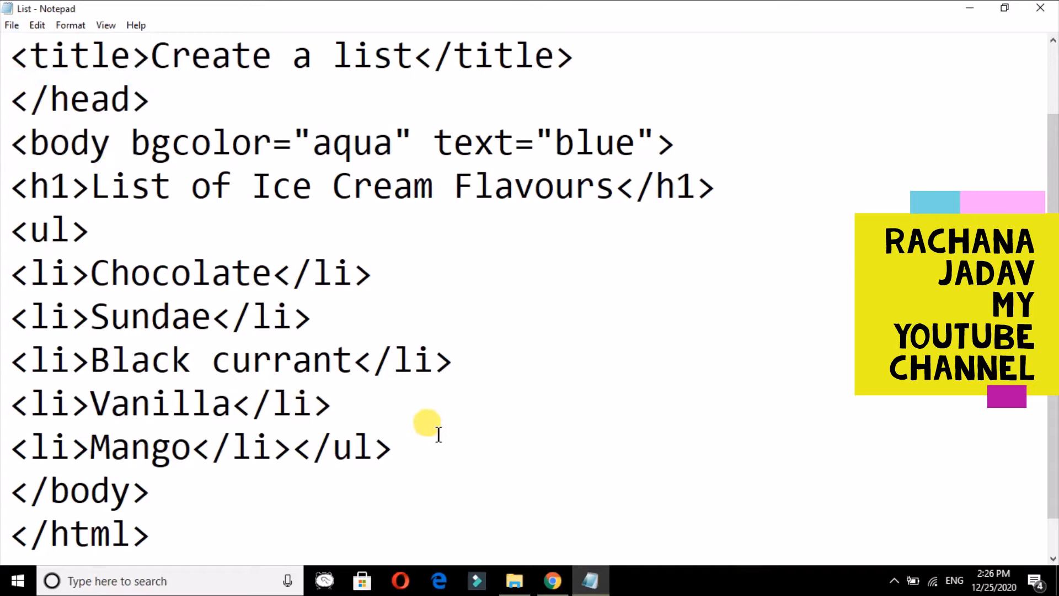
left_click(551, 580)
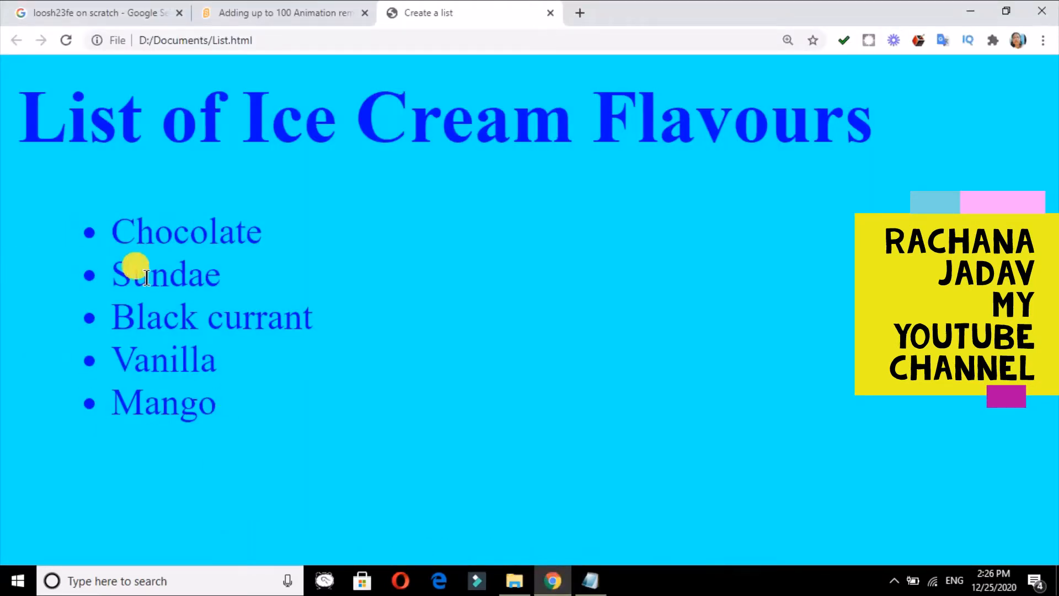
mouse_move(152, 412)
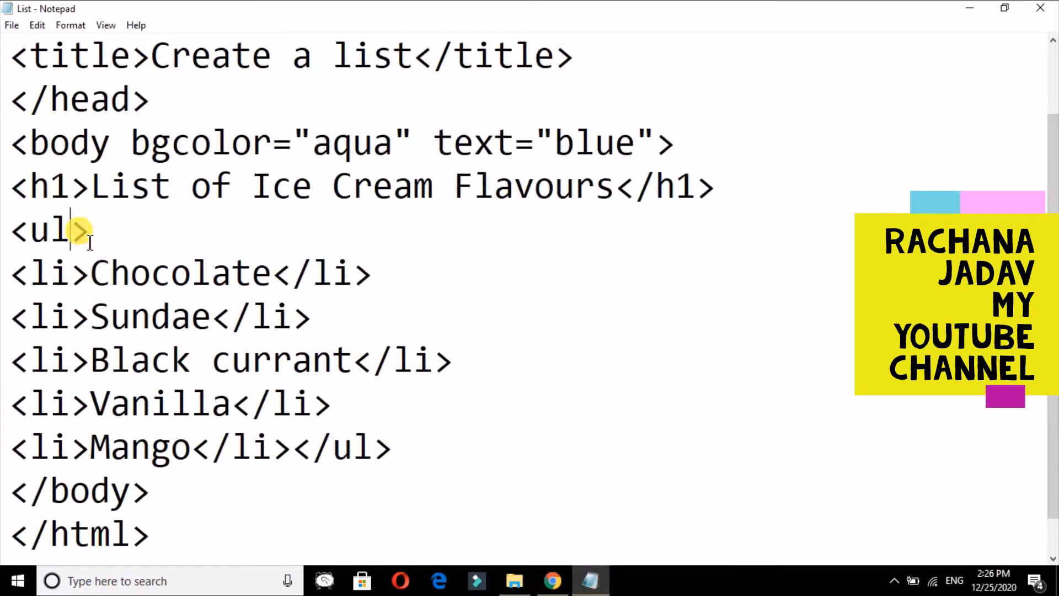
Add type="square" to the <ul> tag and check the square bullets in Chrome.
type("ty")
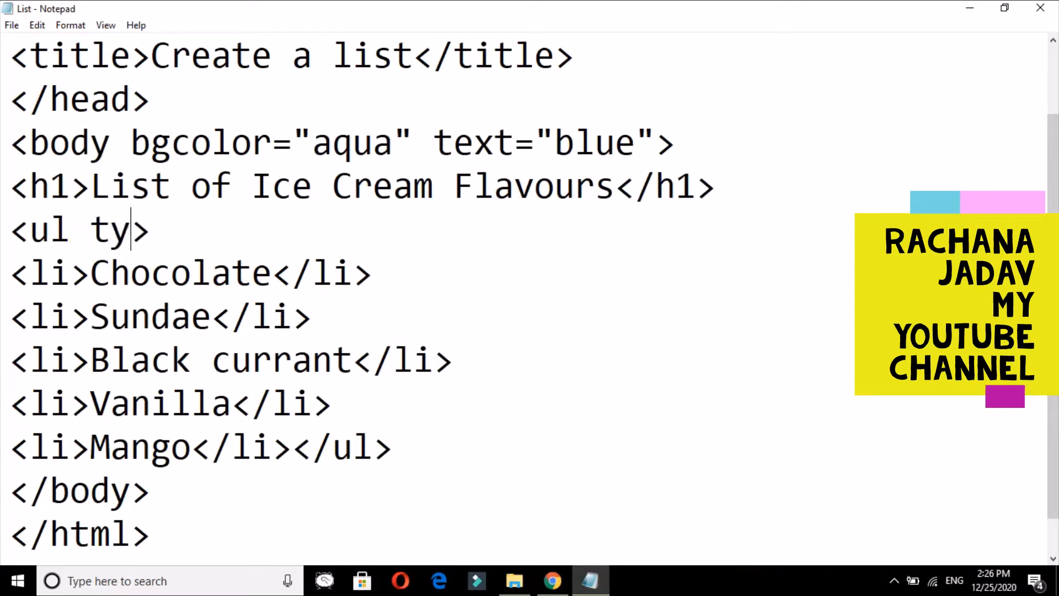
type("pe=\"")
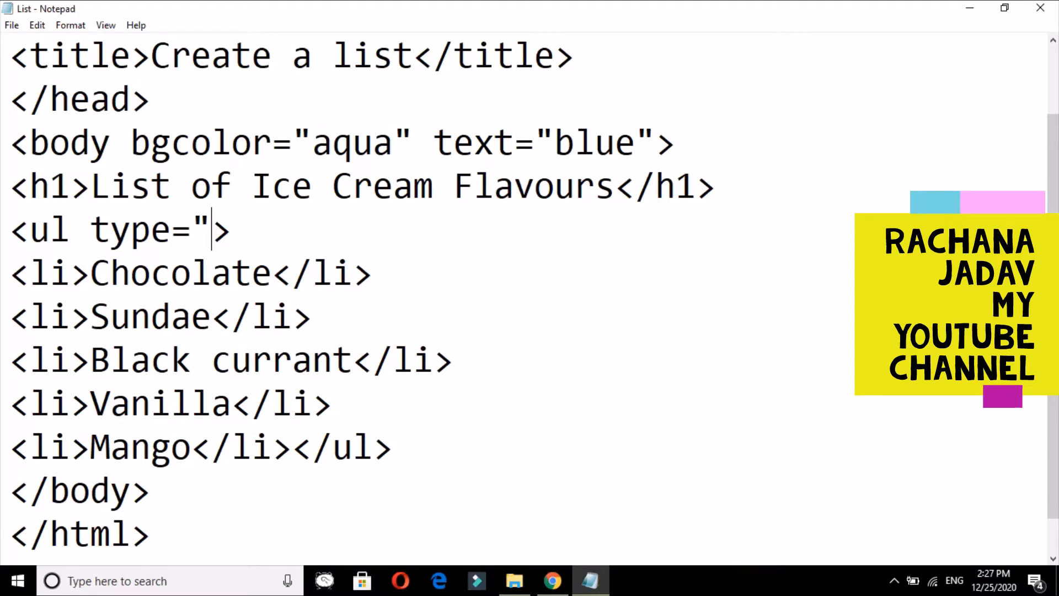
type("s")
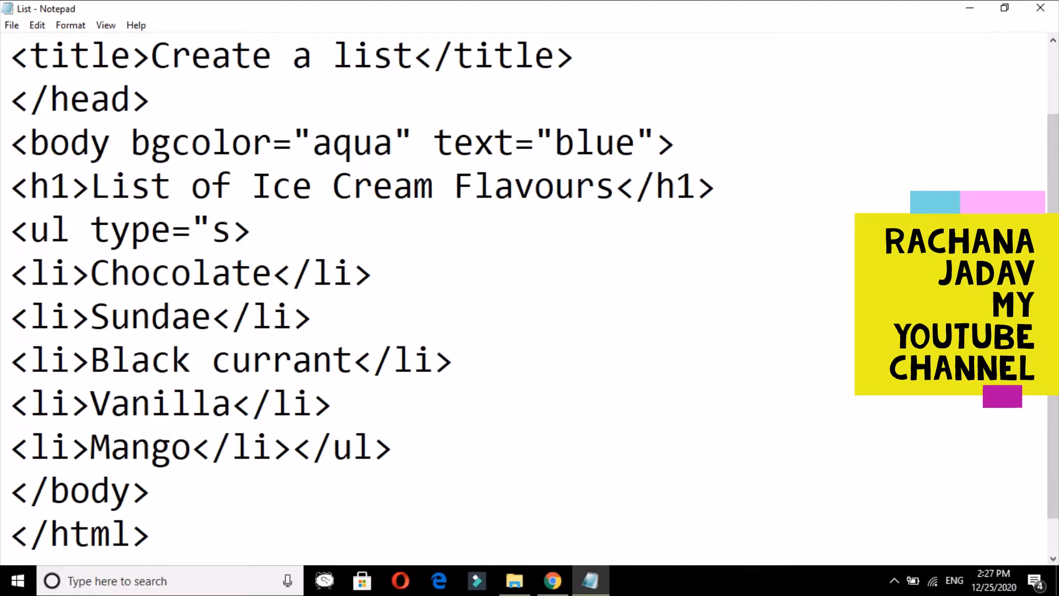
type("quare")
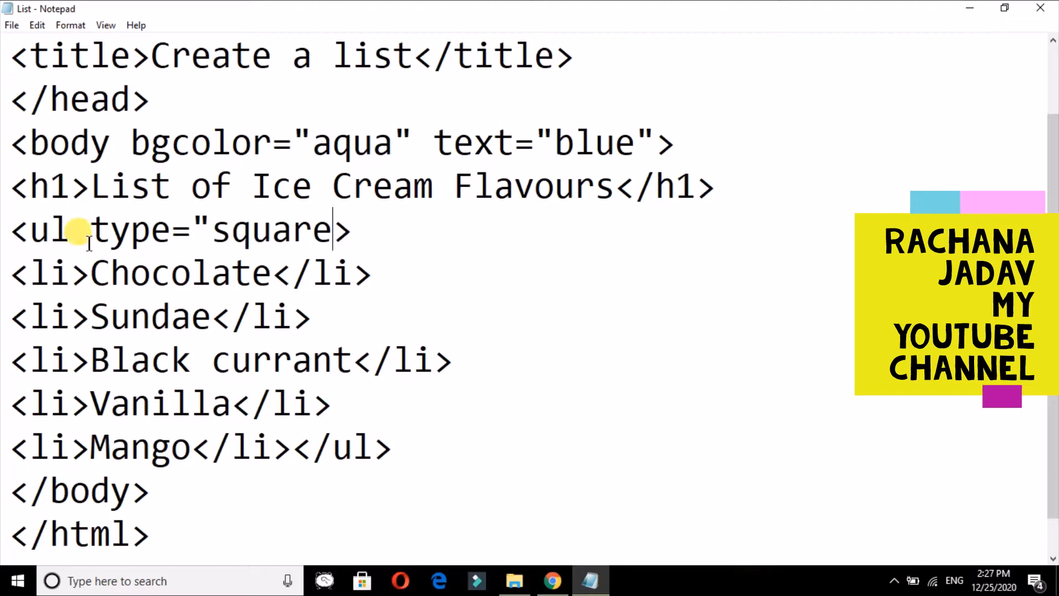
type("\"")
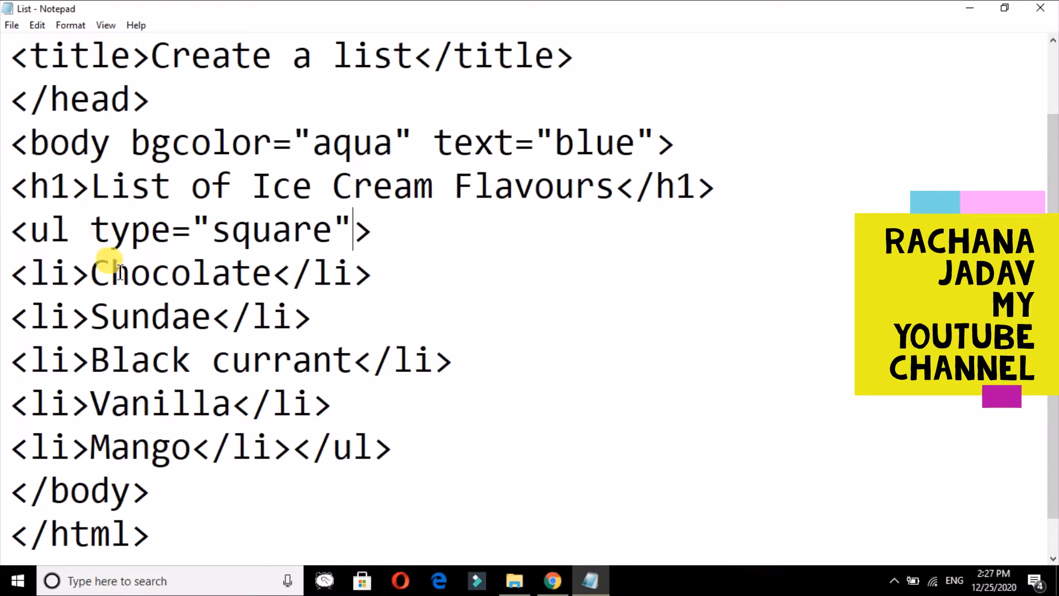
left_click(552, 580)
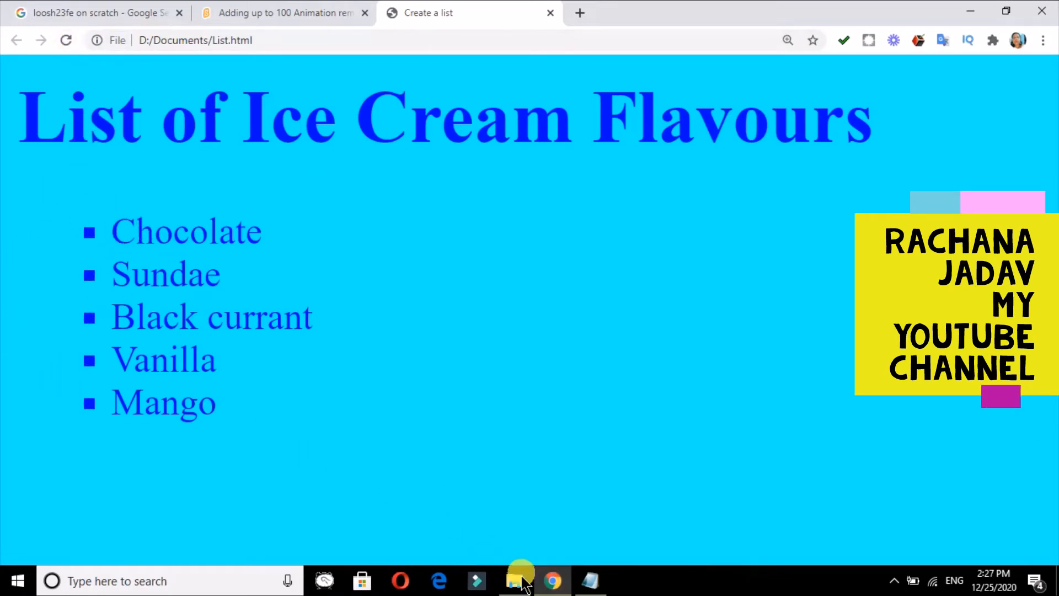
left_click(520, 580)
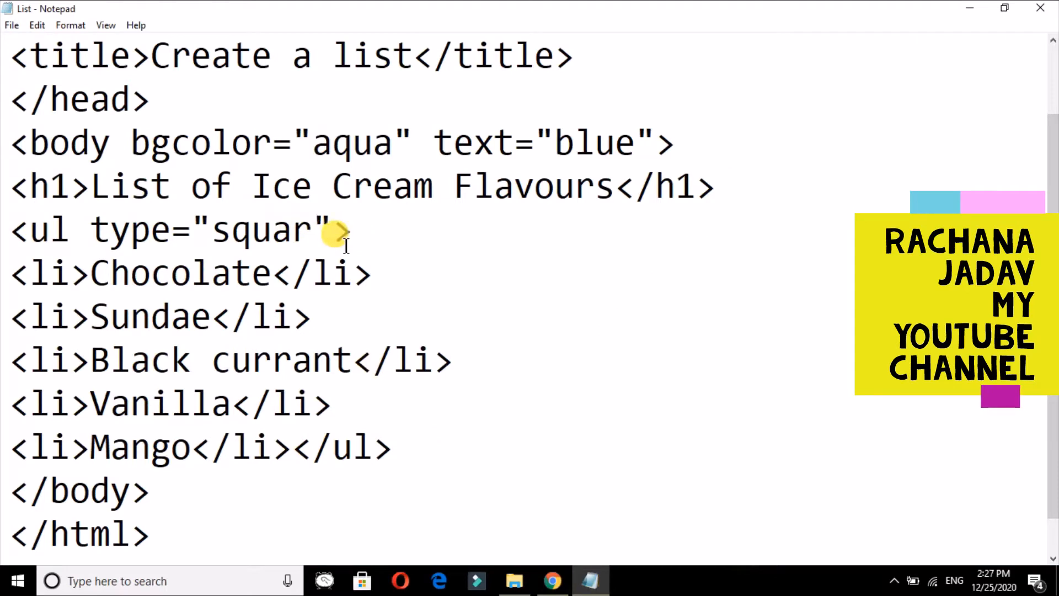
Replace the type value square with circle and preview the hollow circle bullets.
key("Backspace")
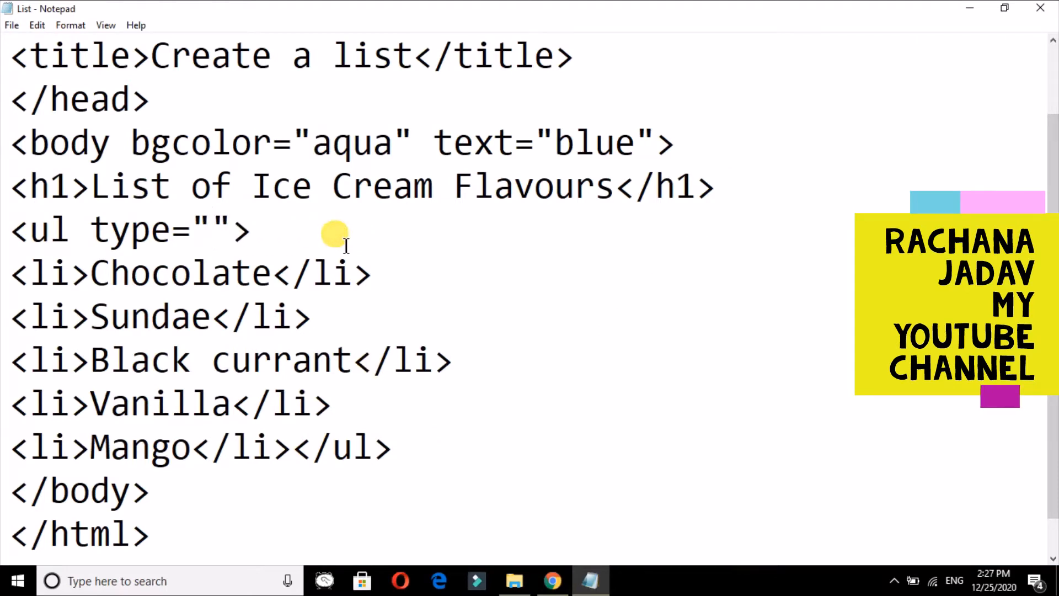
type("circle")
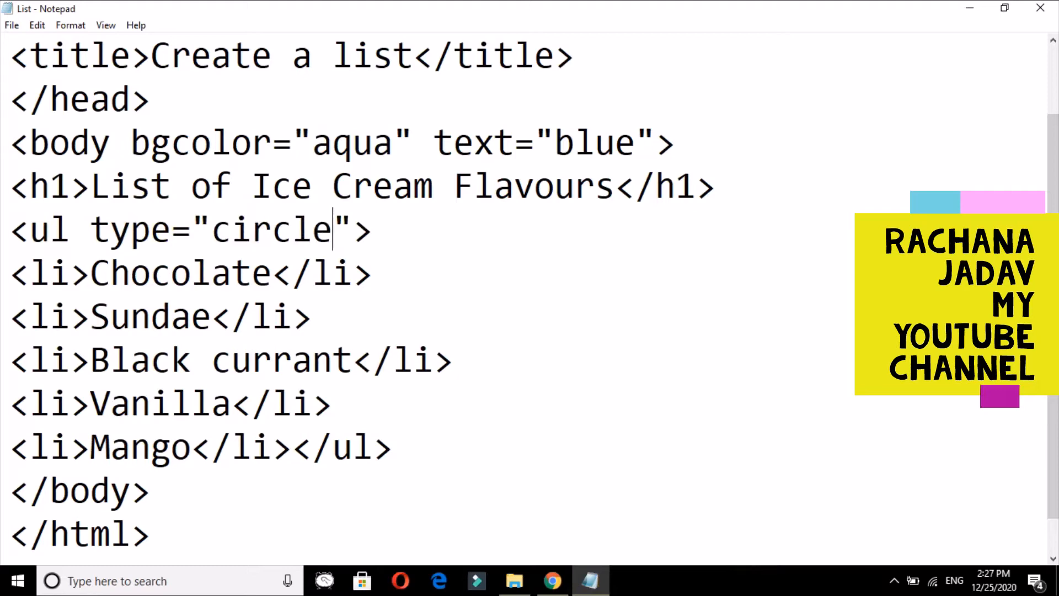
mouse_move(553, 460)
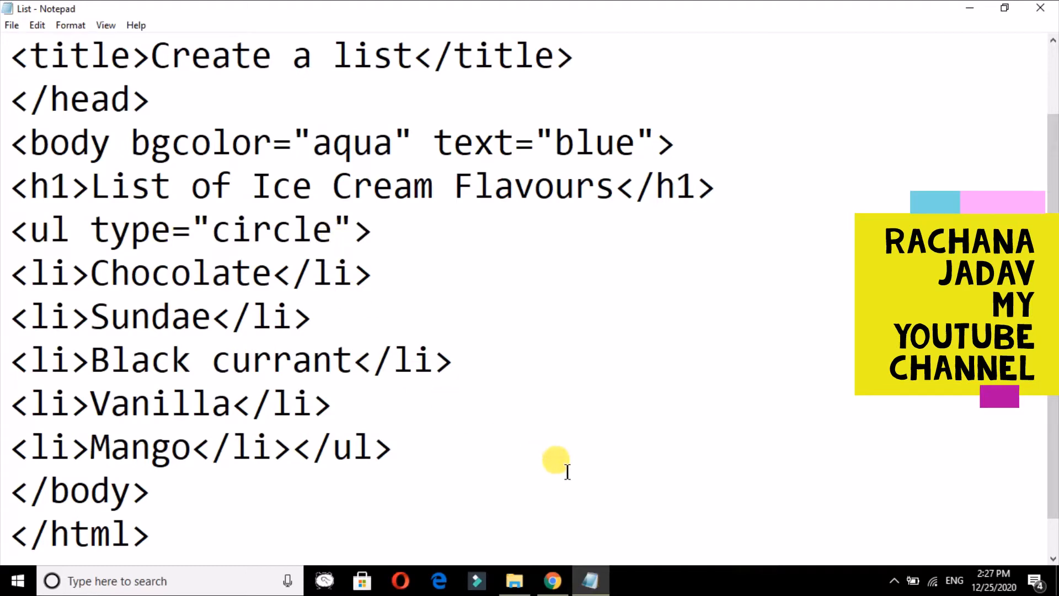
left_click(551, 581)
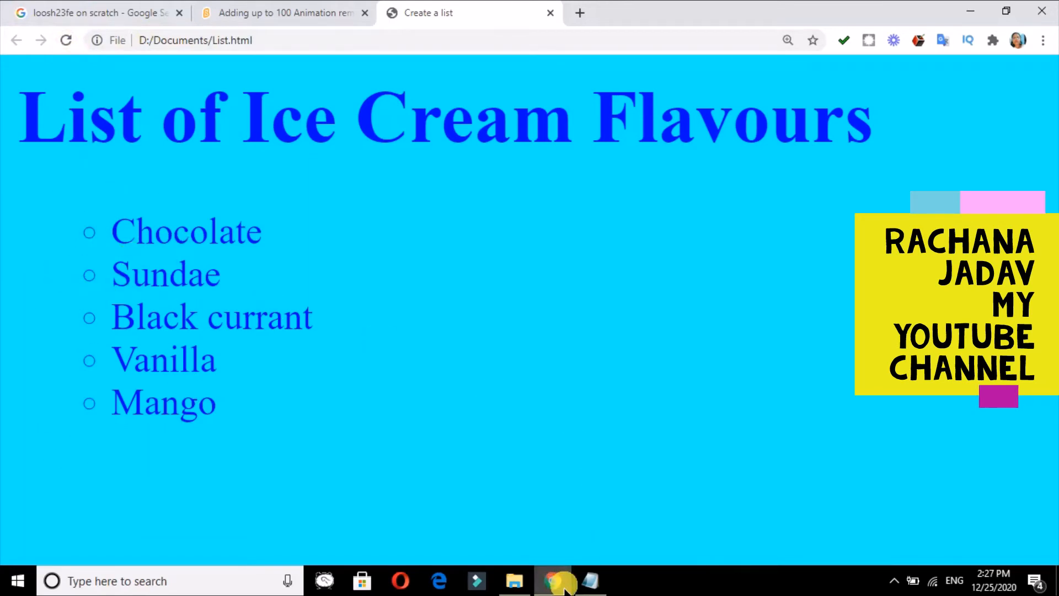
left_click(589, 581)
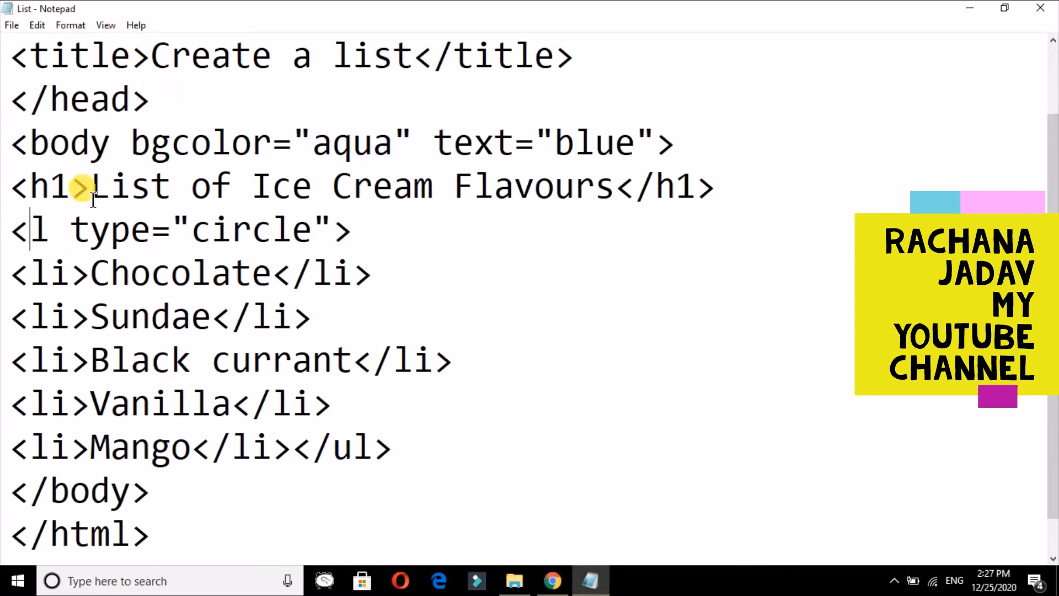
Change the <ul> tags to <ol> and reload Chrome to show flavours numbered 1–5.
type("o")
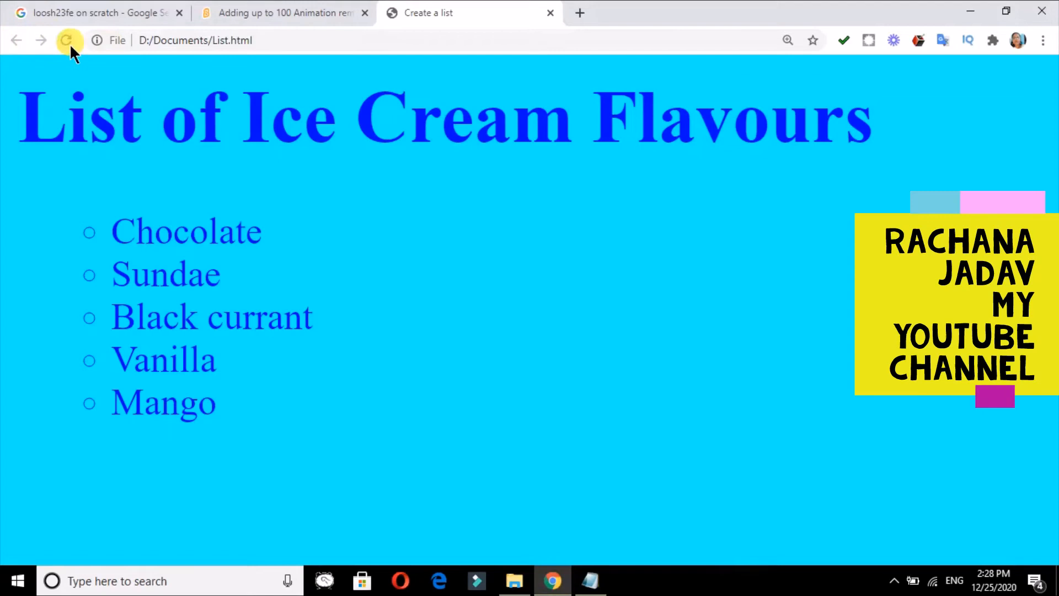
left_click(66, 40)
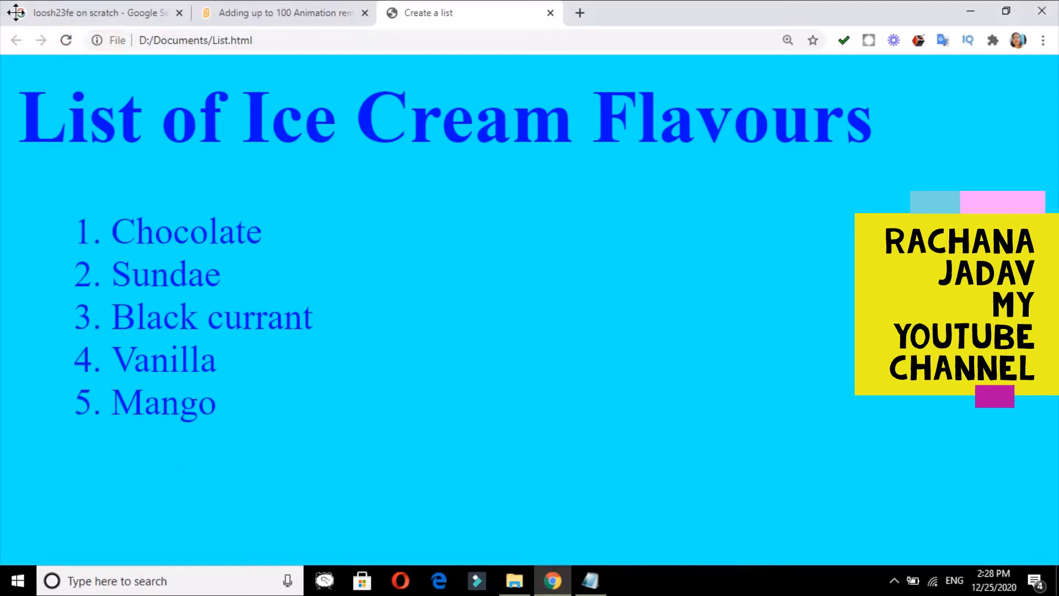
left_click(590, 580)
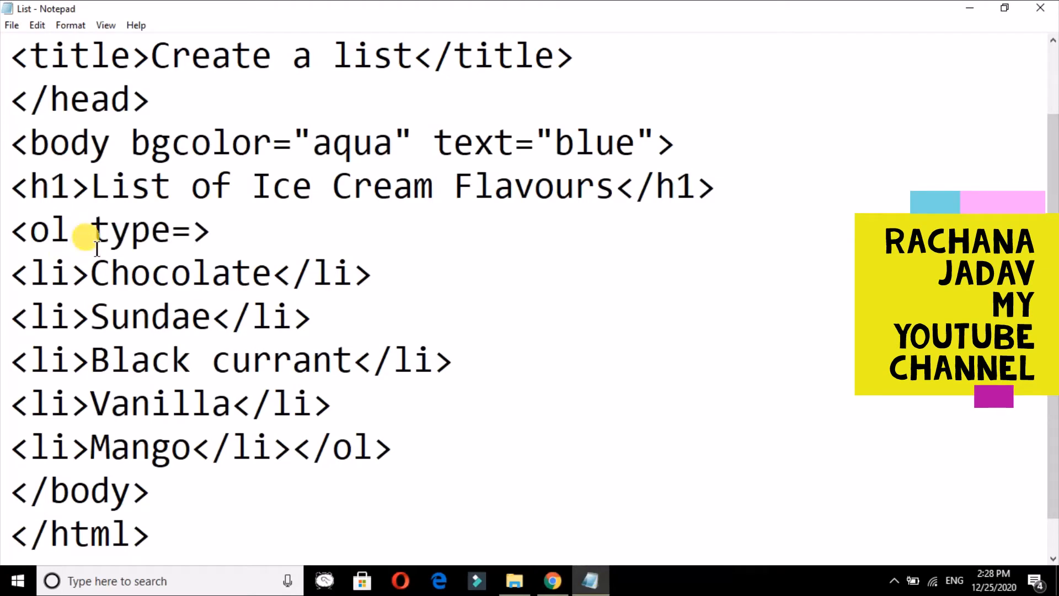
Set the ol type to "A" and preview uppercase letters A–E in Chrome.
type("\"")
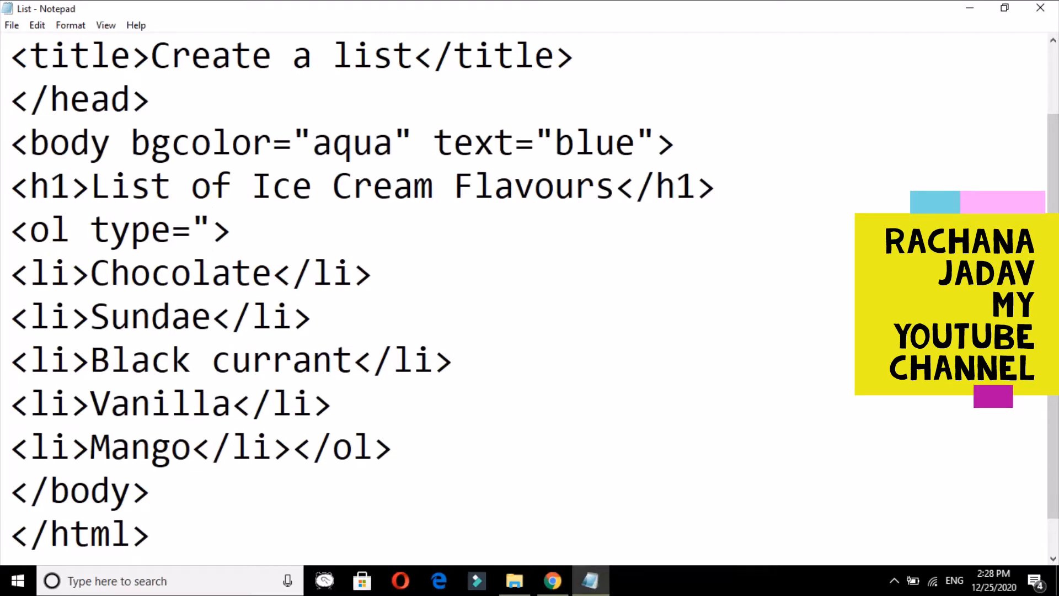
left_click(213, 229)
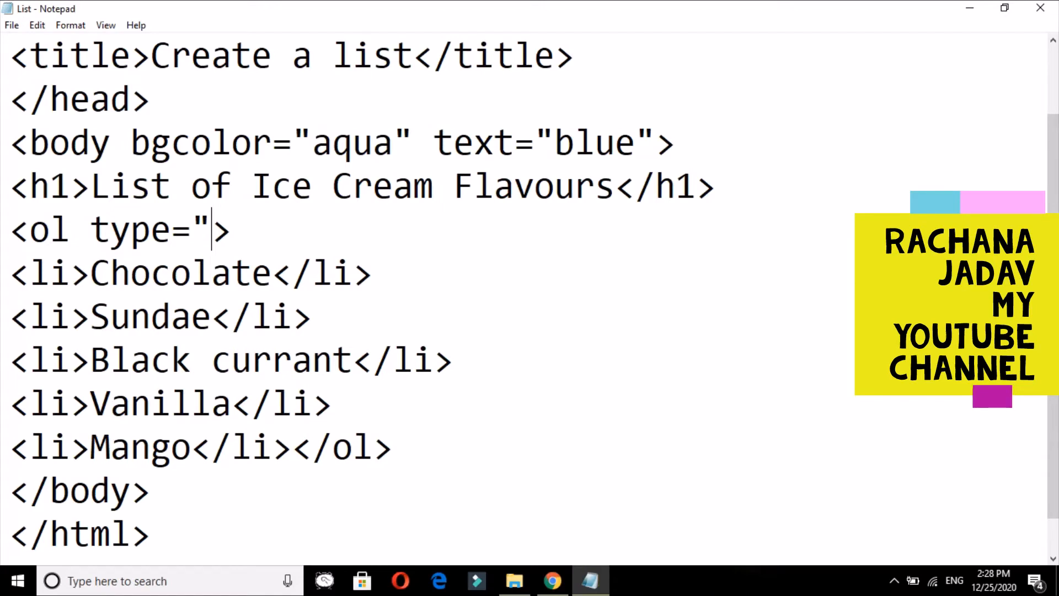
type("A\"")
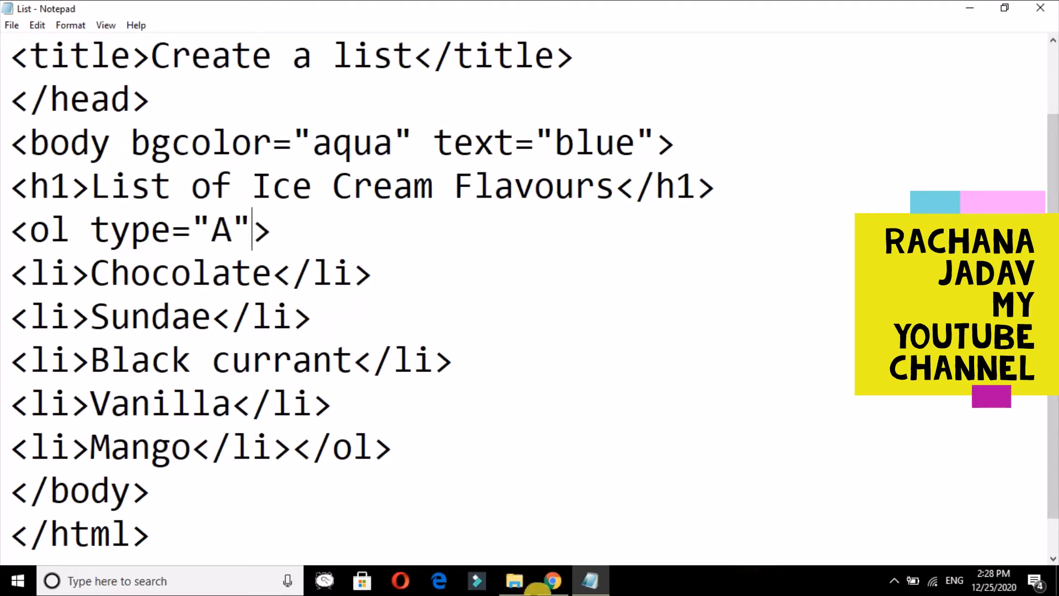
left_click(551, 581)
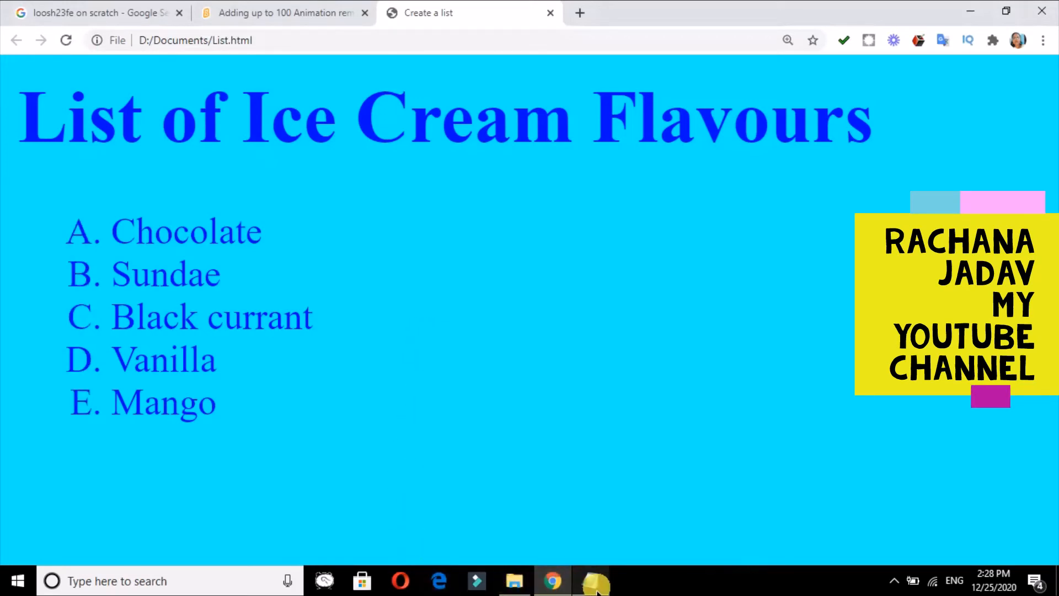
left_click(590, 581)
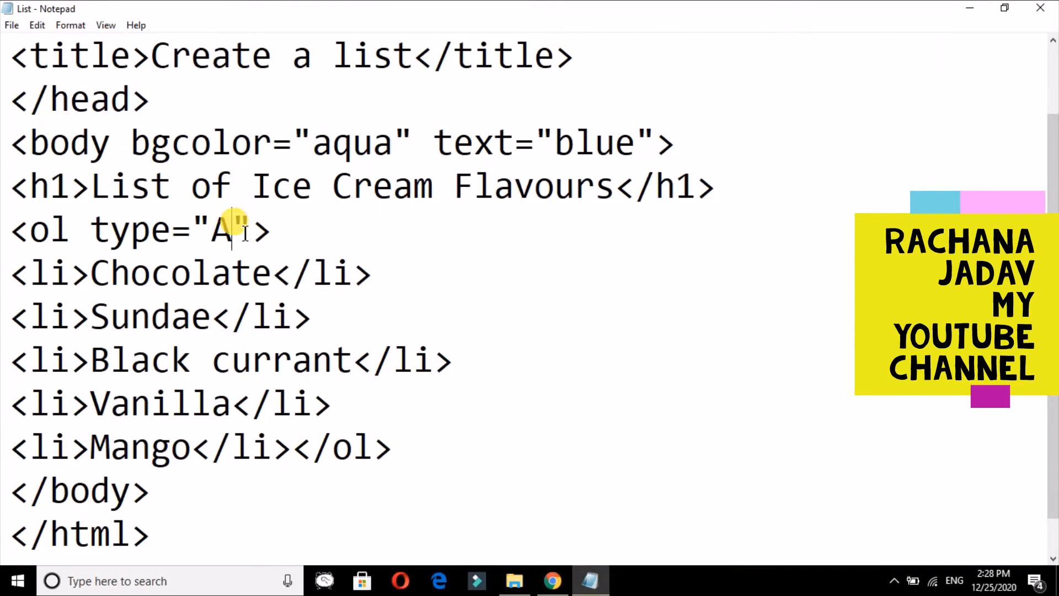
Change the ol type to lowercase "a" and preview letters a–e.
type("a")
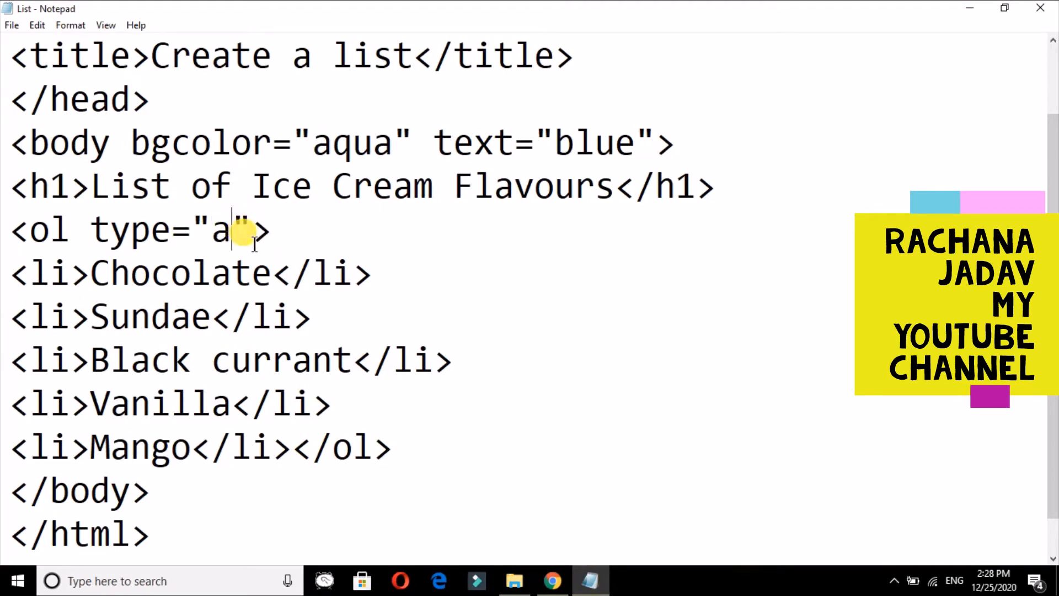
left_click(552, 580)
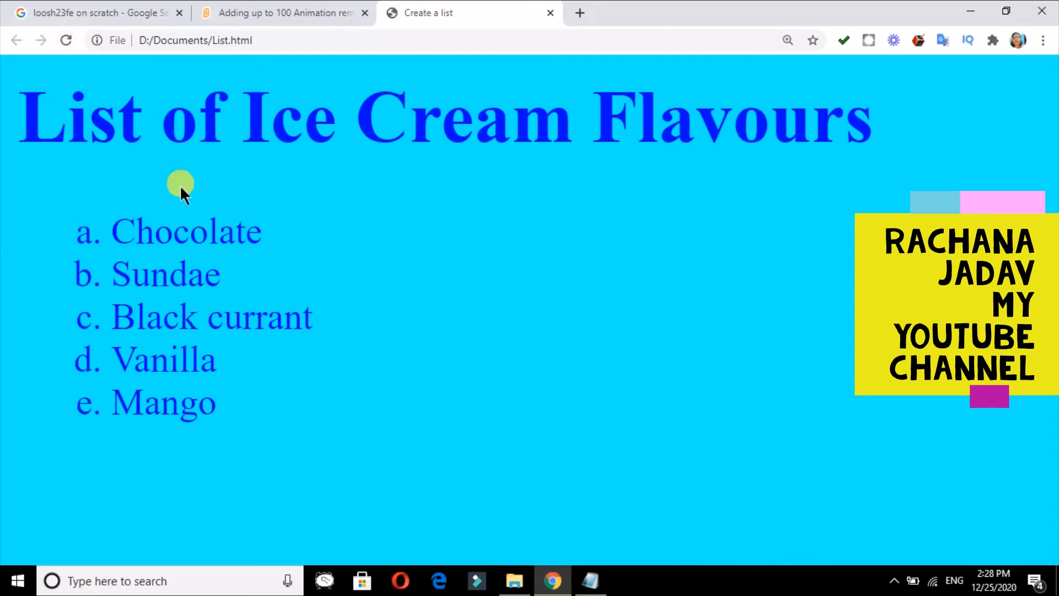
left_click(589, 580)
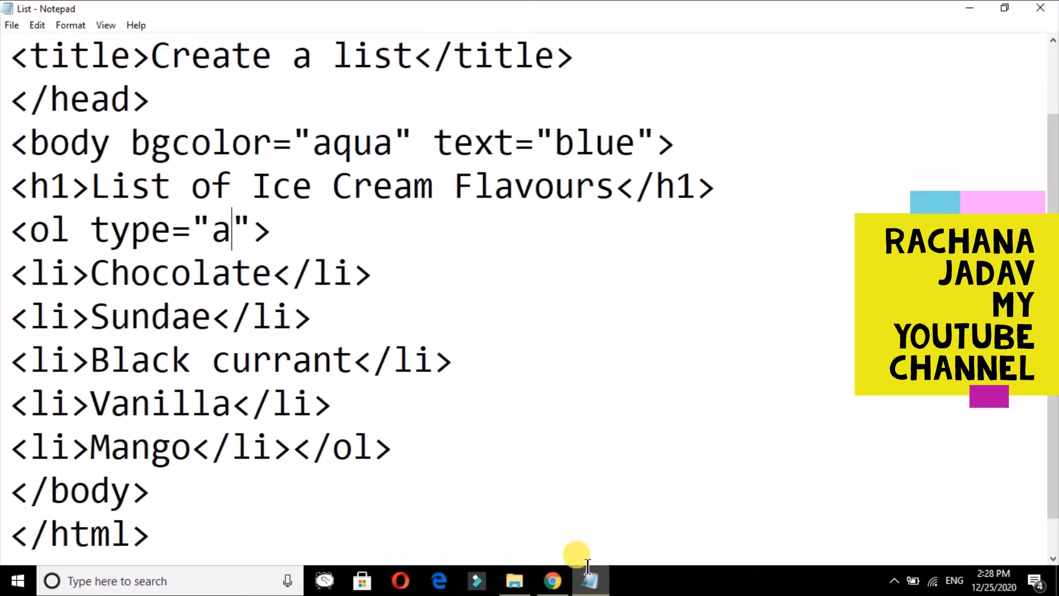
Set the ol type to "i" and preview lowercase Roman numerals i–v.
key("Backspace")
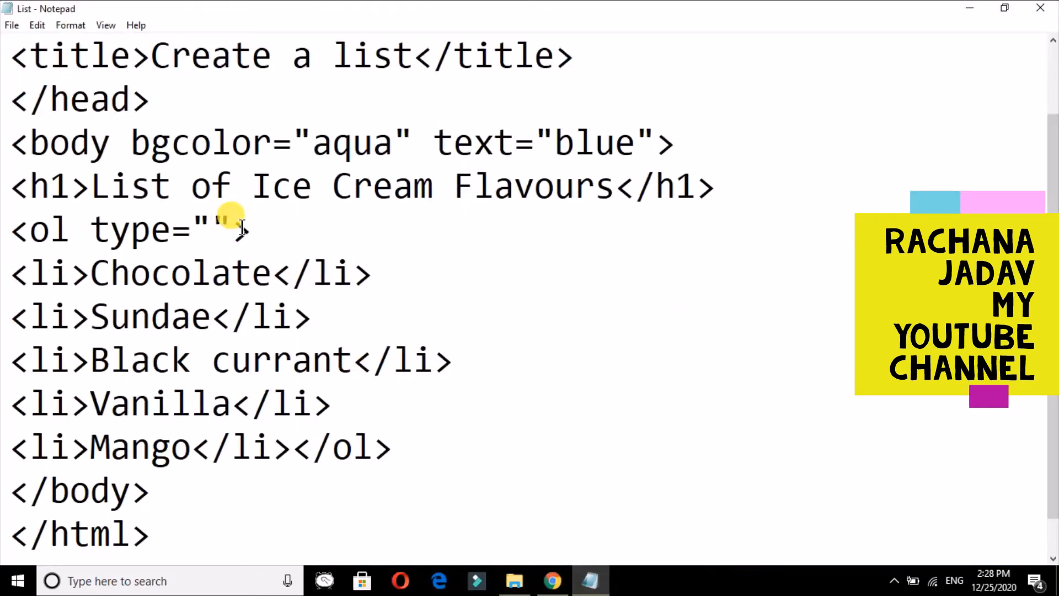
type("i")
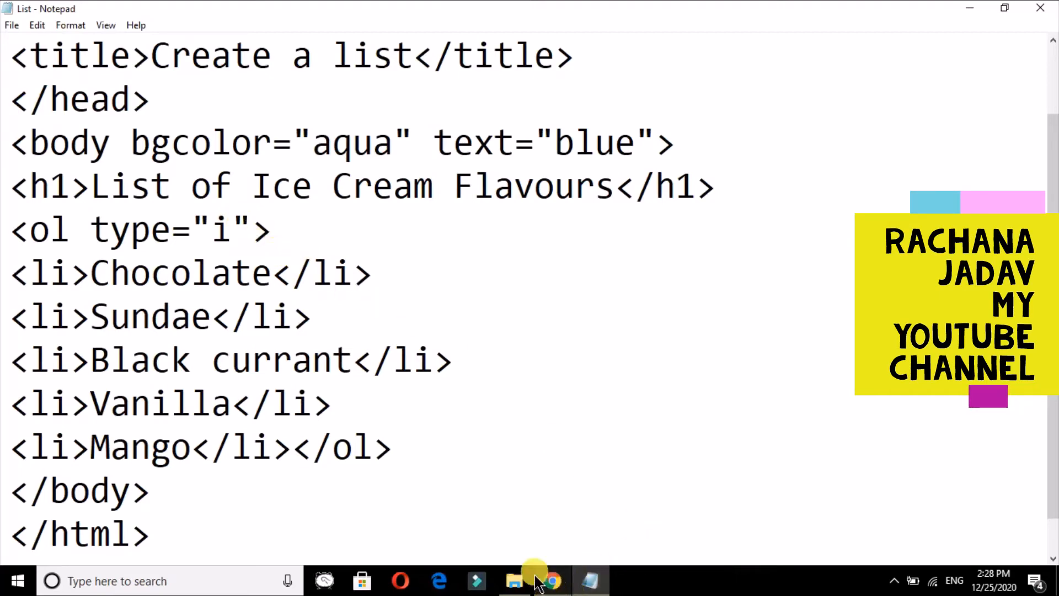
left_click(552, 581)
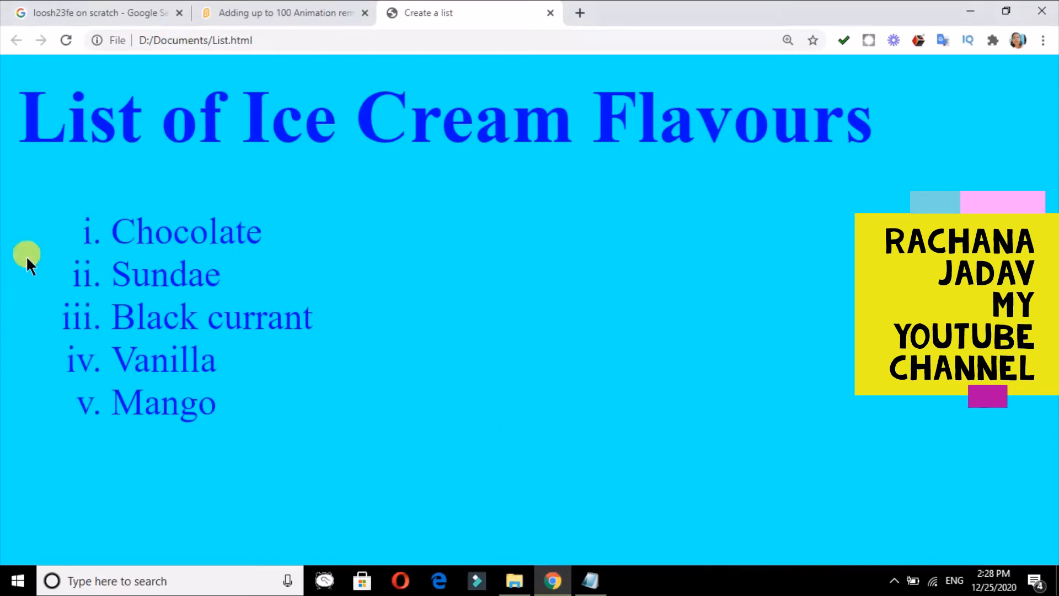
mouse_move(139, 220)
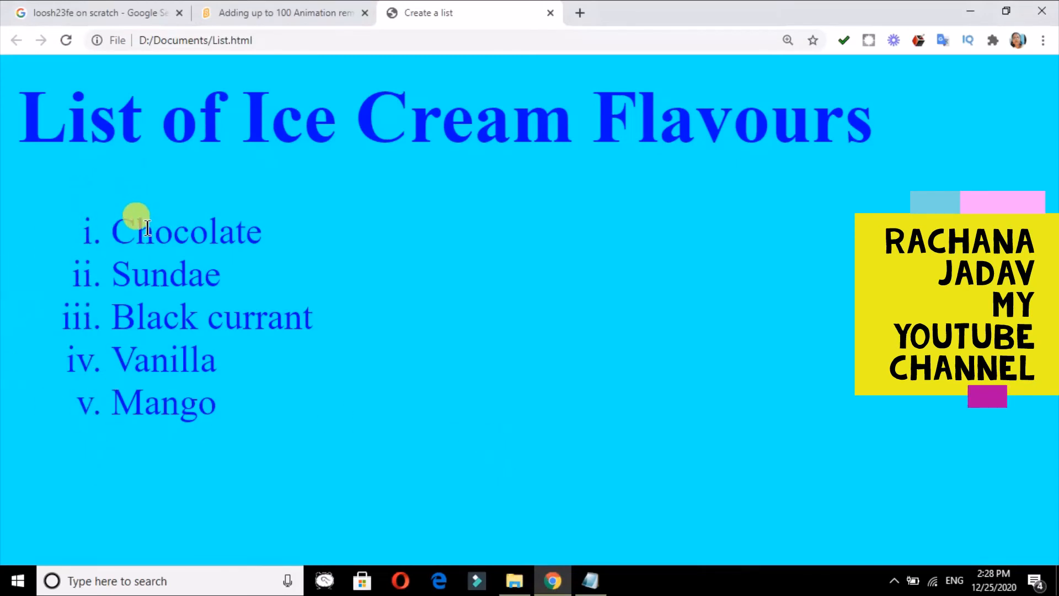
mouse_move(515, 581)
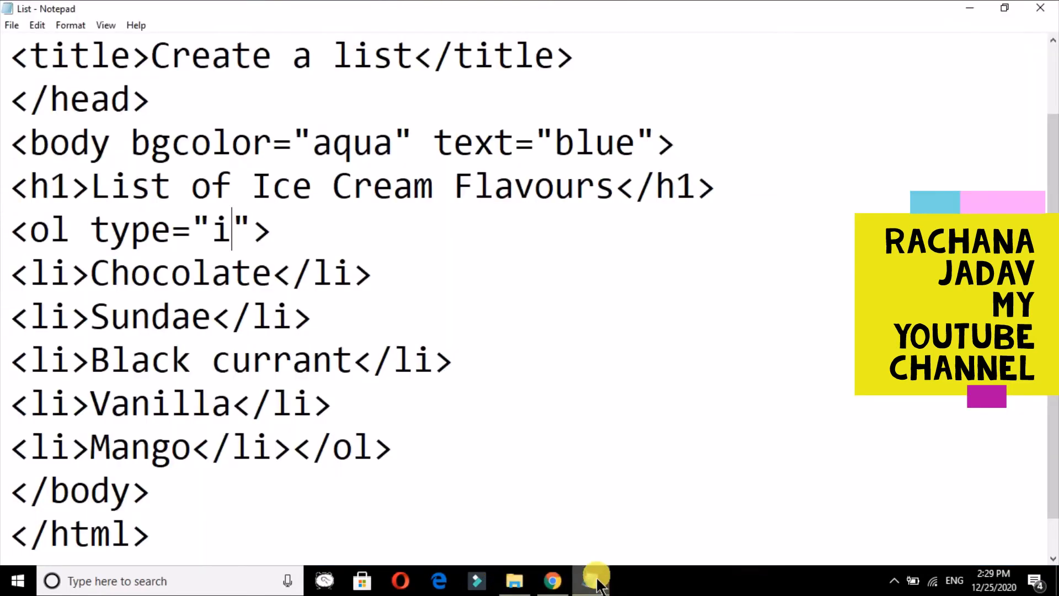
Change the ol type to "I" and check uppercase Roman numerals I–V in Chrome.
key("backspace")
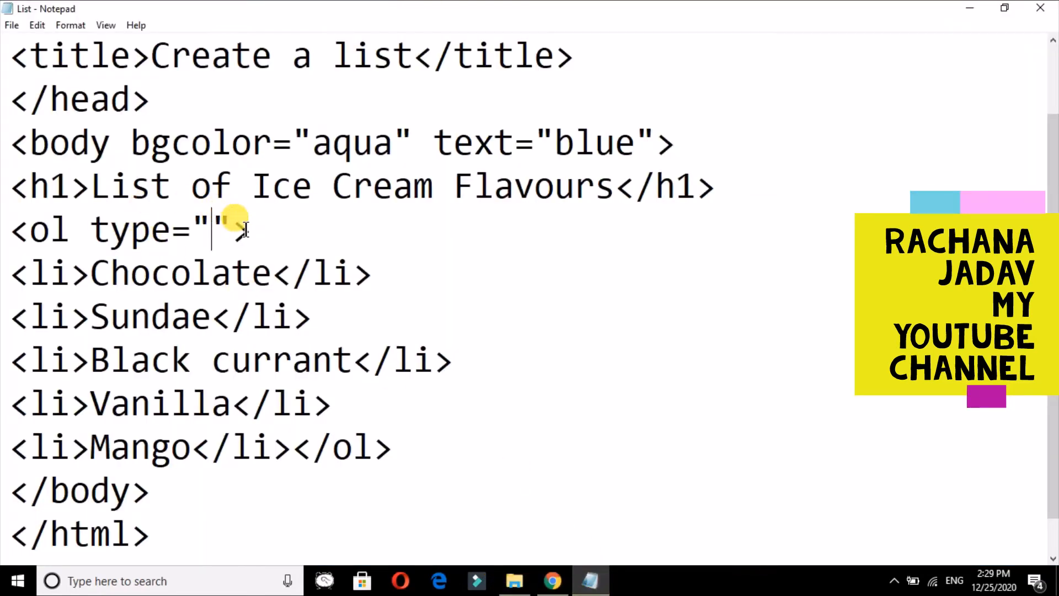
type("I")
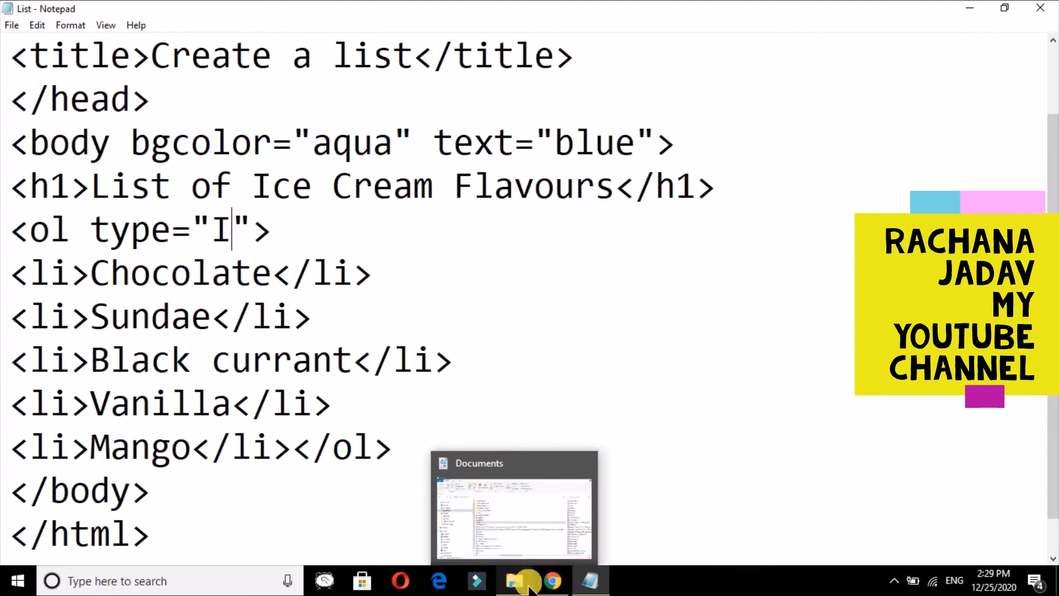
left_click(551, 580)
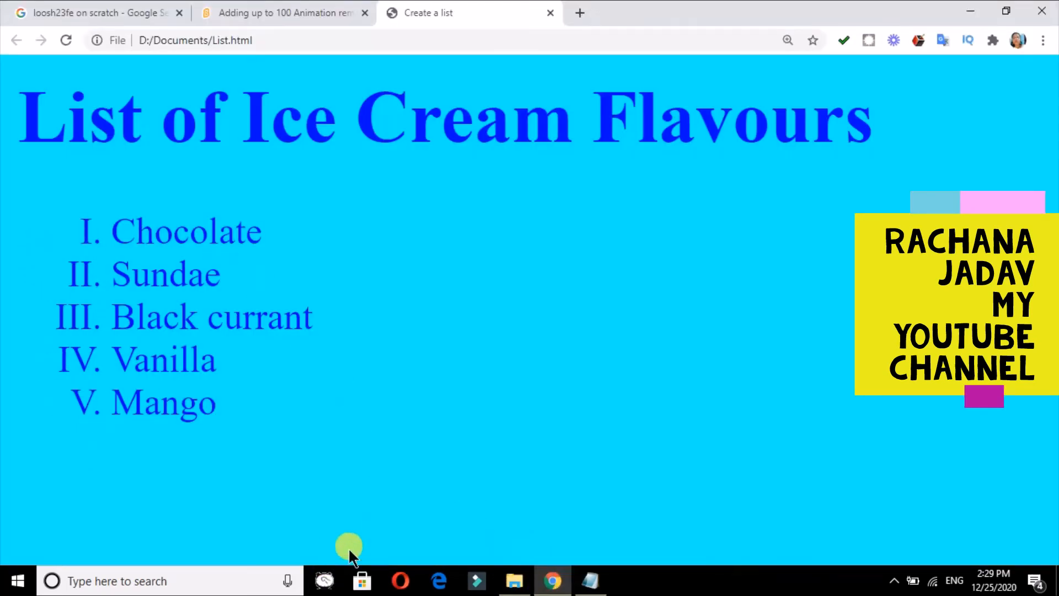
left_click(590, 580)
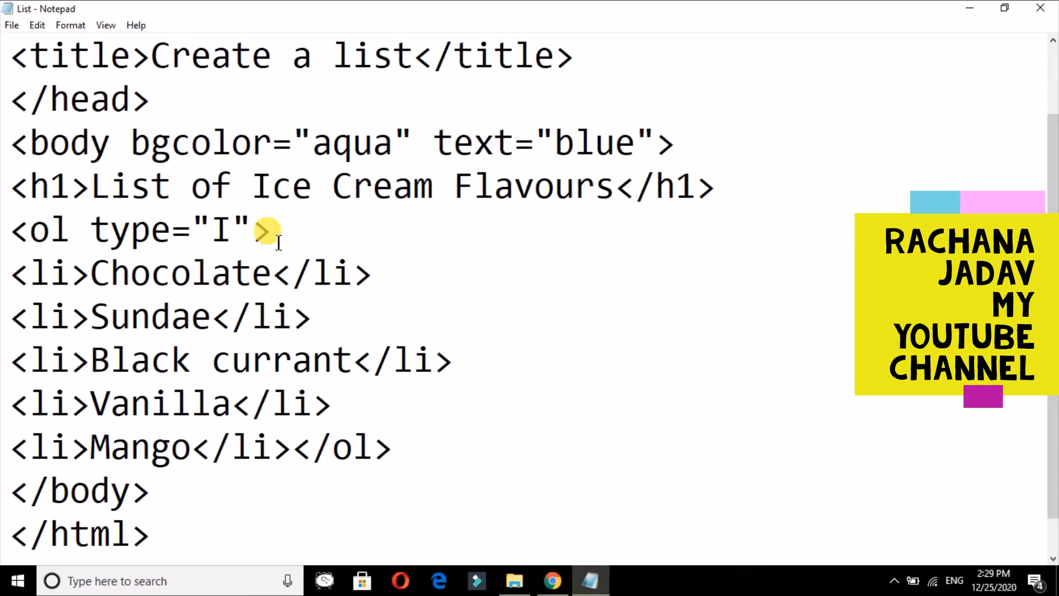
Add start="3" to the ol tag and confirm numbering III–VII in Chrome.
type("start")
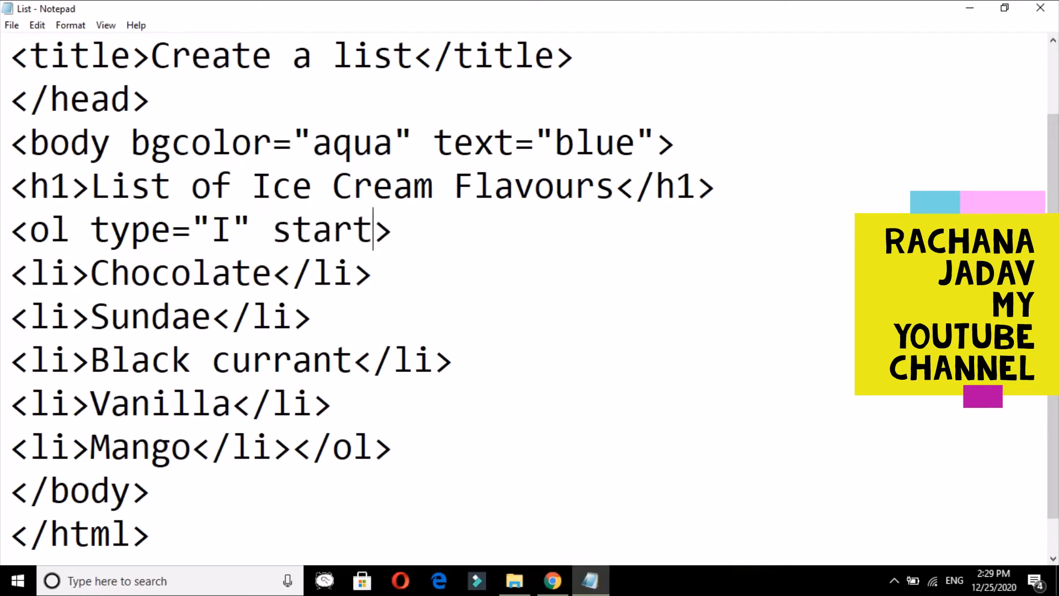
type("=\"")
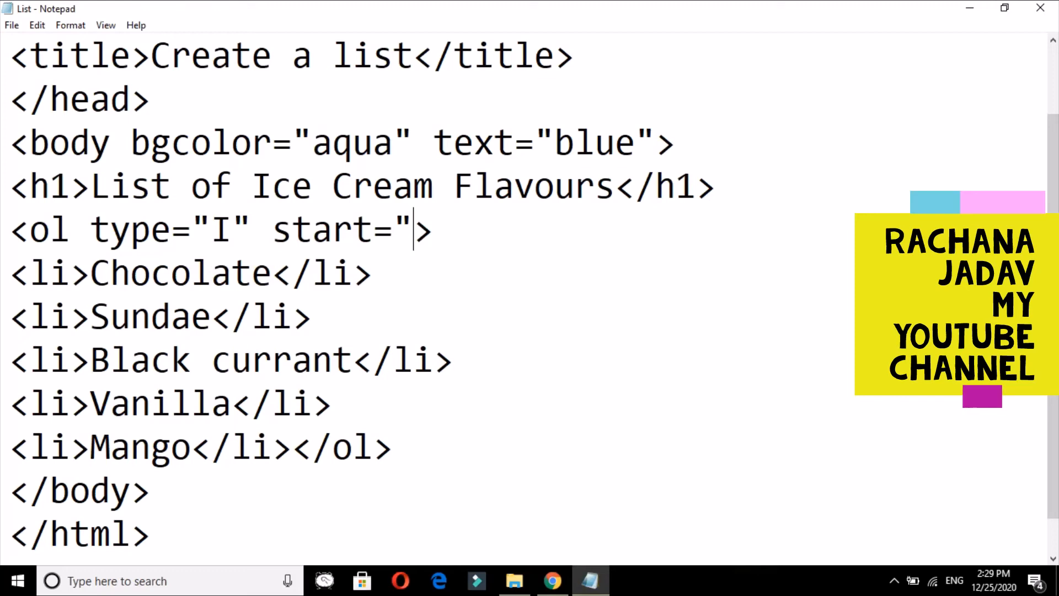
mouse_move(279, 228)
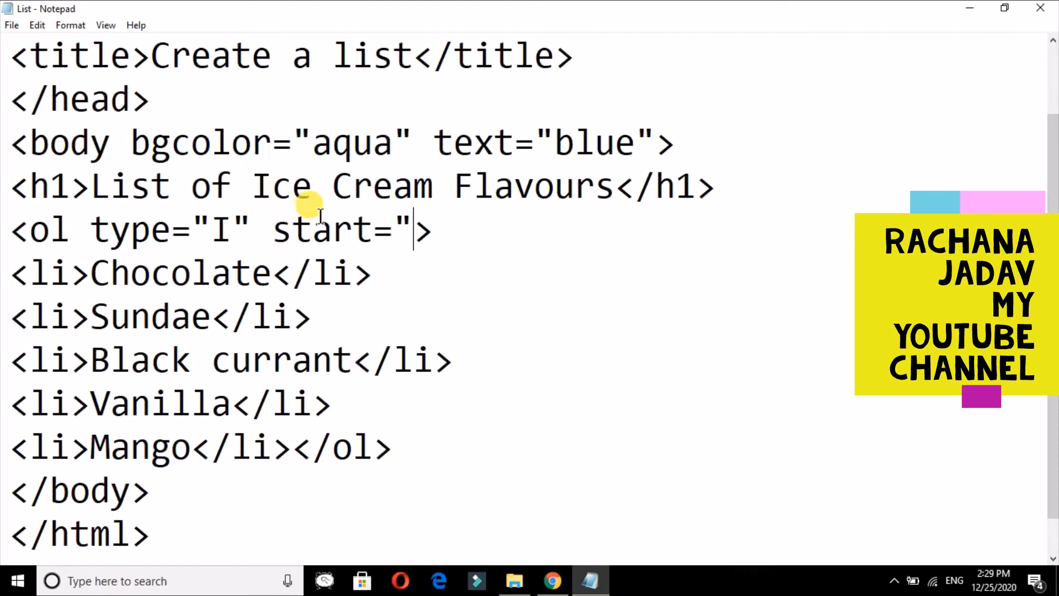
mouse_move(240, 219)
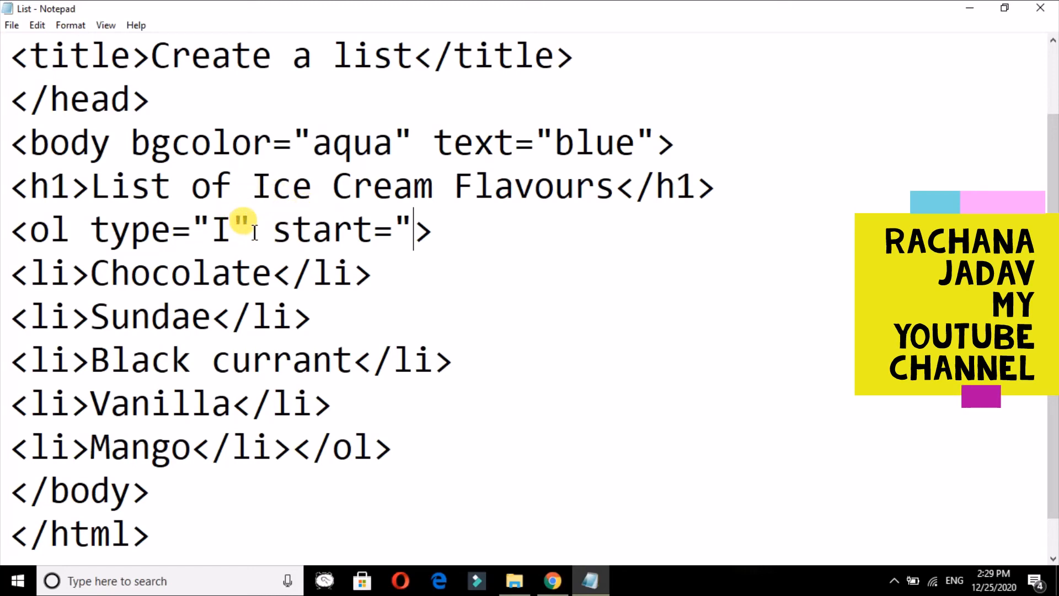
type("3\"")
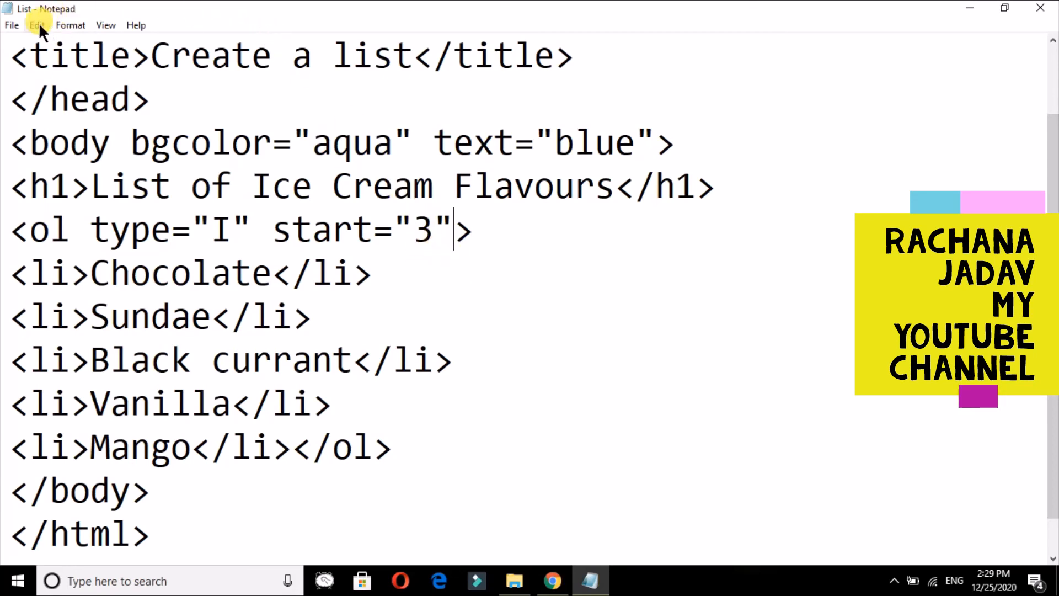
mouse_move(415, 429)
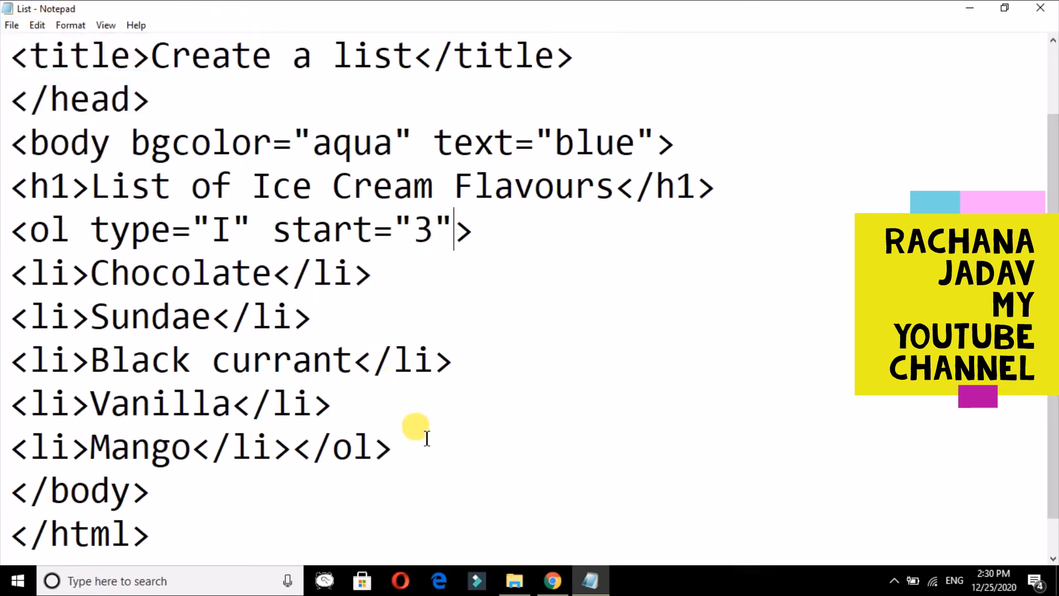
left_click(551, 580)
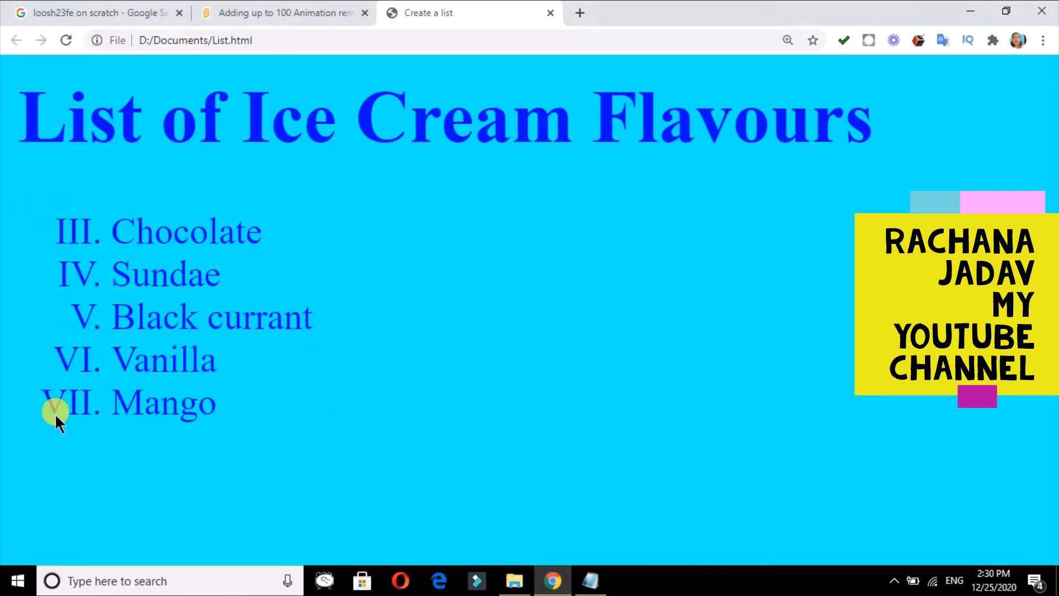
left_click(589, 580)
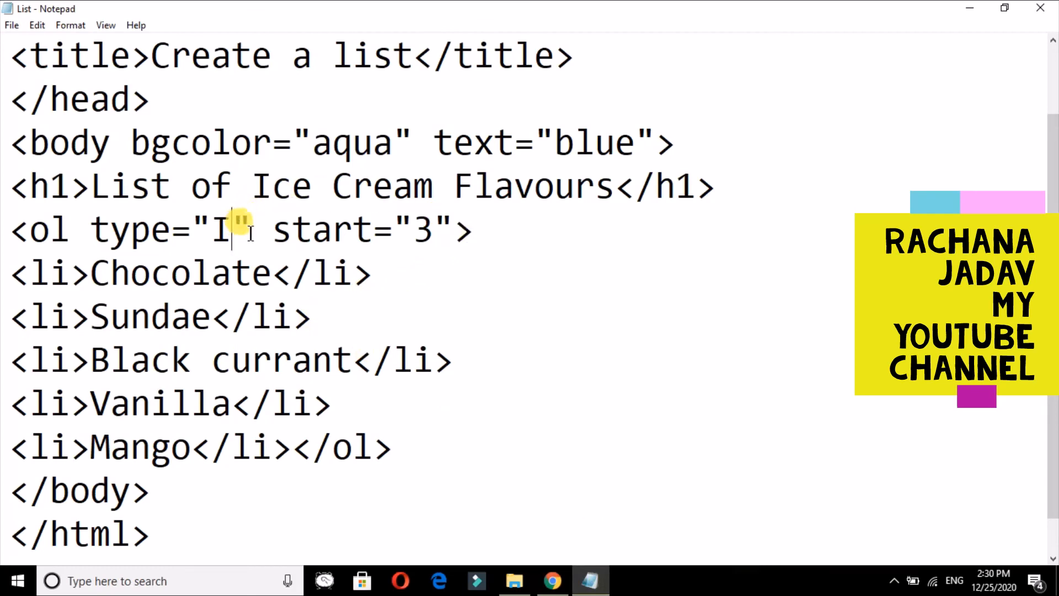
Set the ol type to "a" and change the start value from 3 to 2.
type("a")
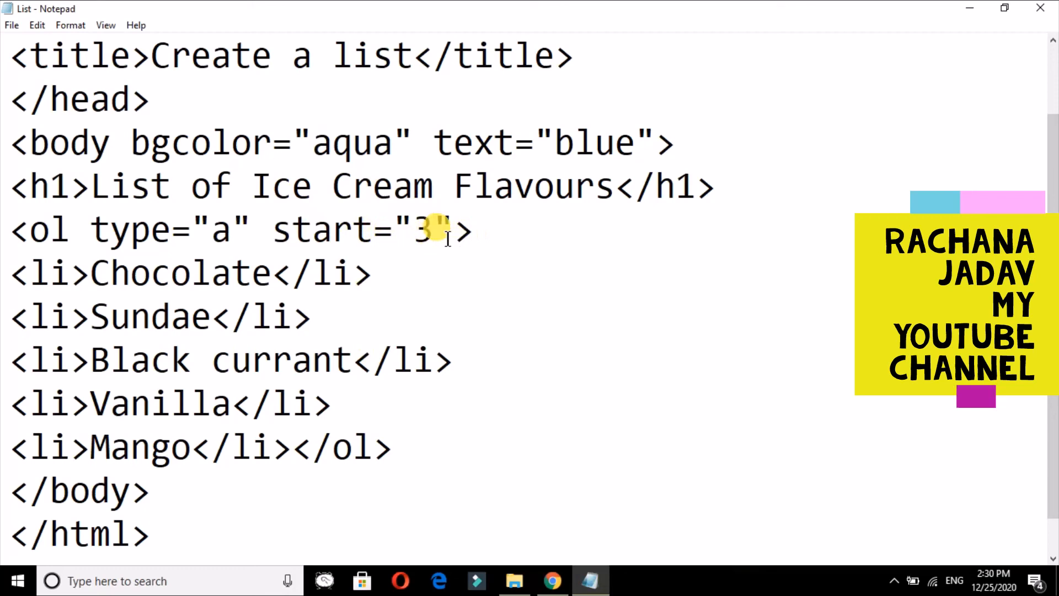
key("Backspace")
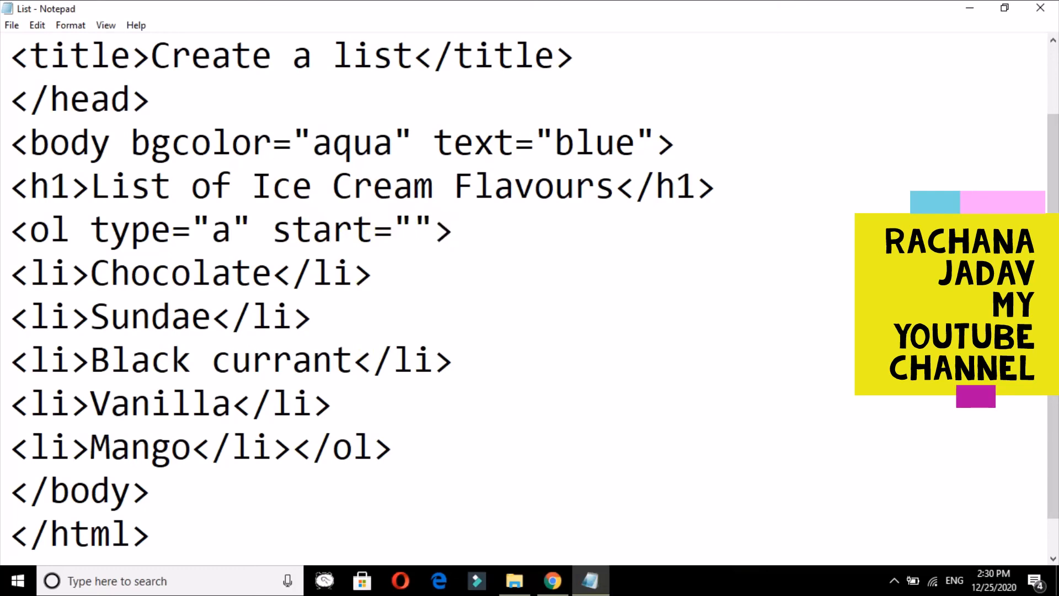
type("2")
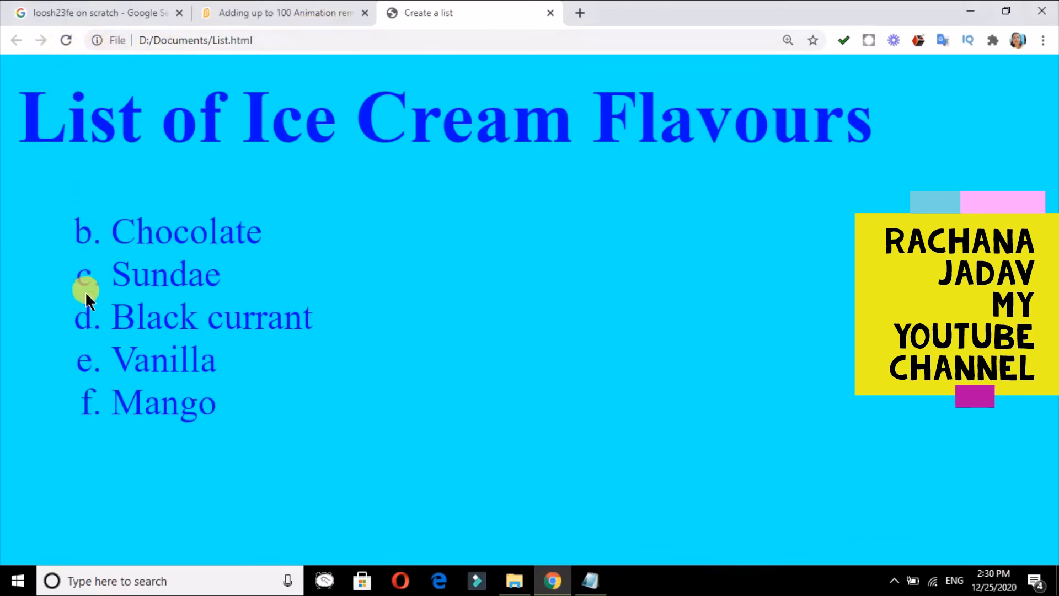
mouse_move(229, 216)
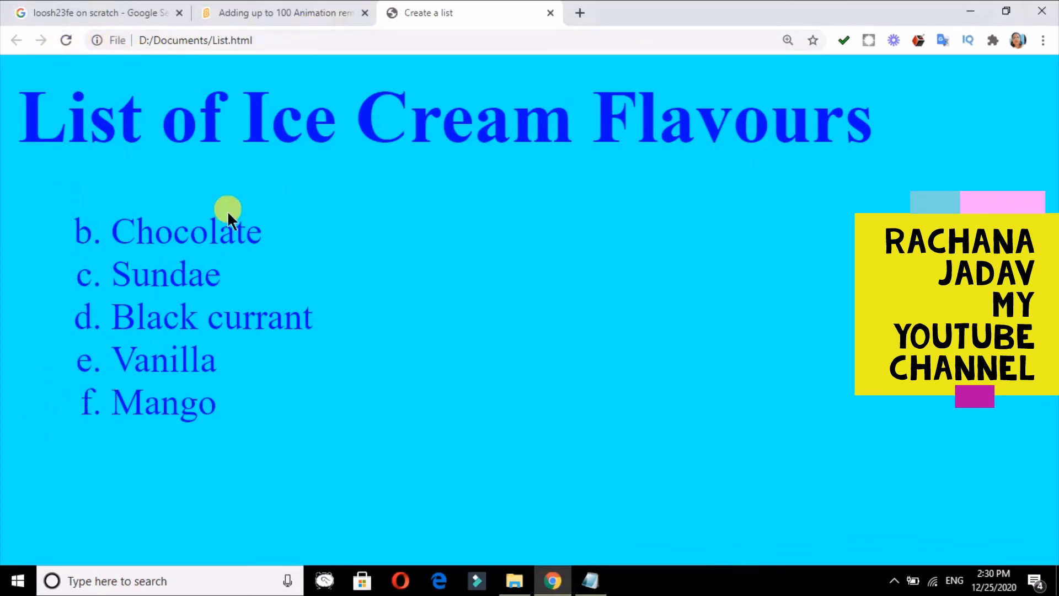